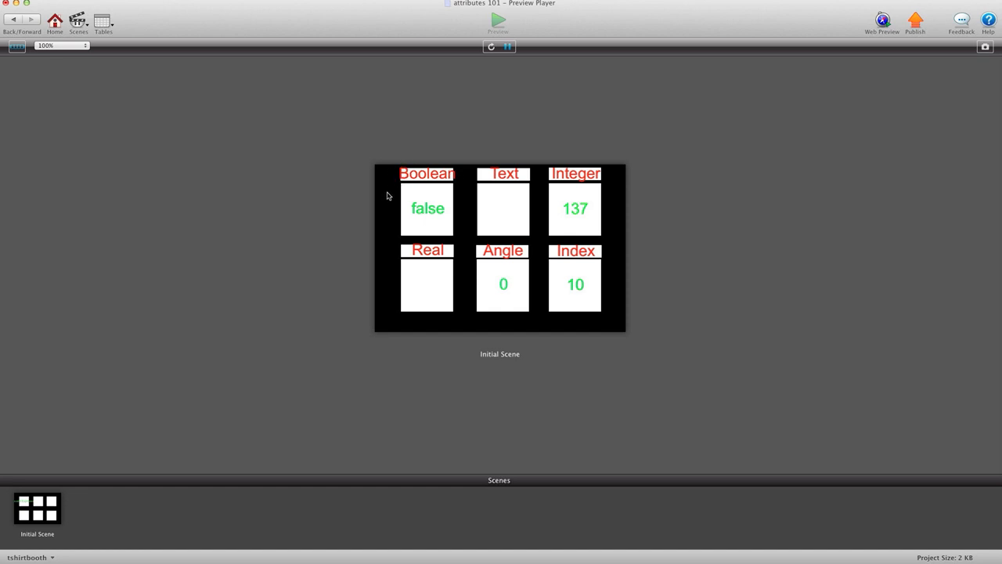
pyautogui.moveTo(379, 249)
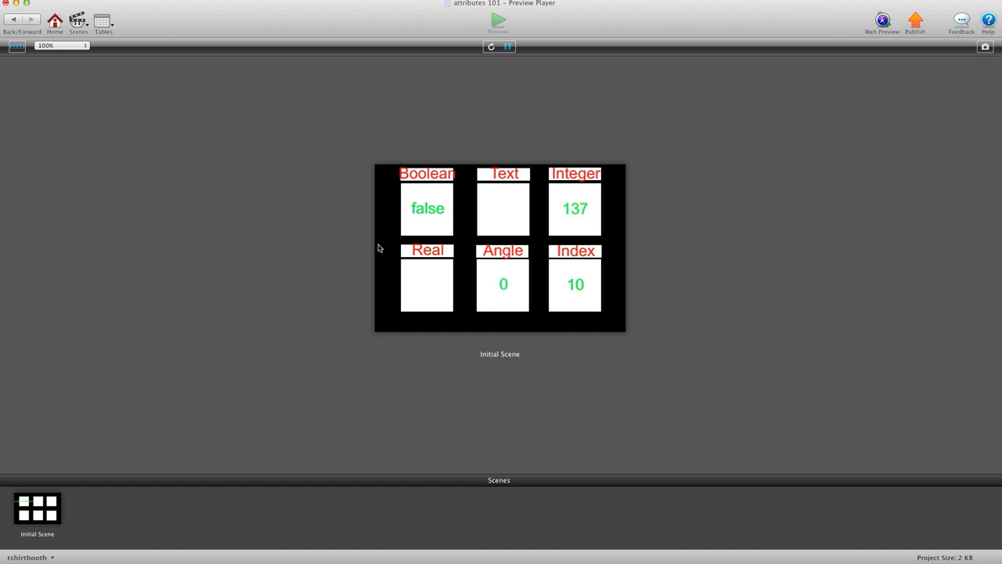
pyautogui.moveTo(394, 246)
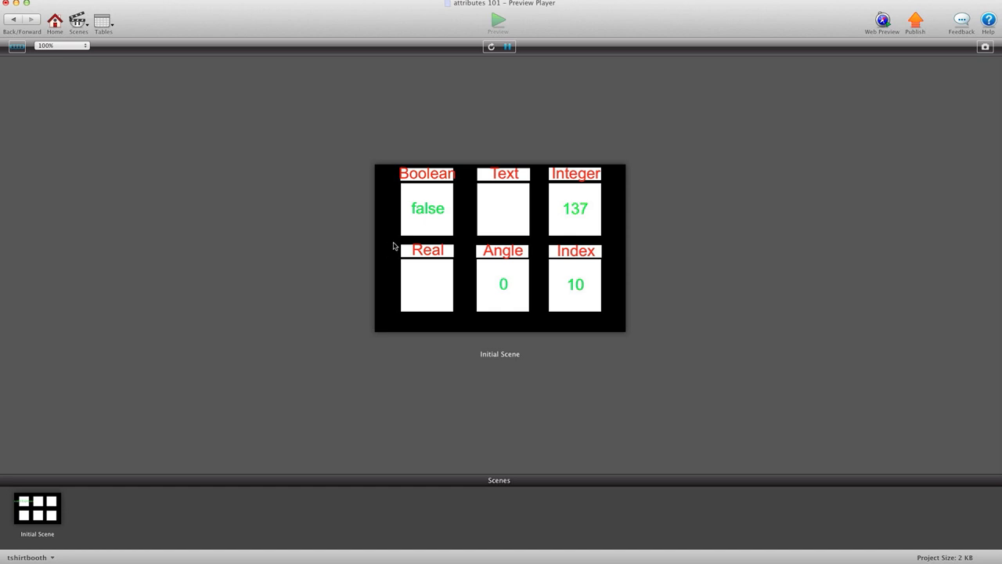
pyautogui.moveTo(391, 248)
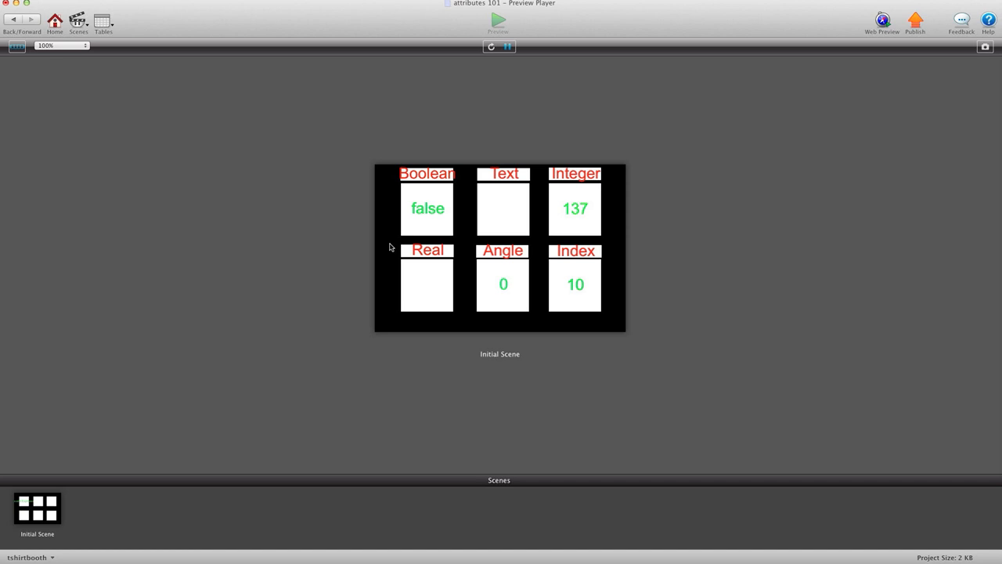
pyautogui.moveTo(383, 236)
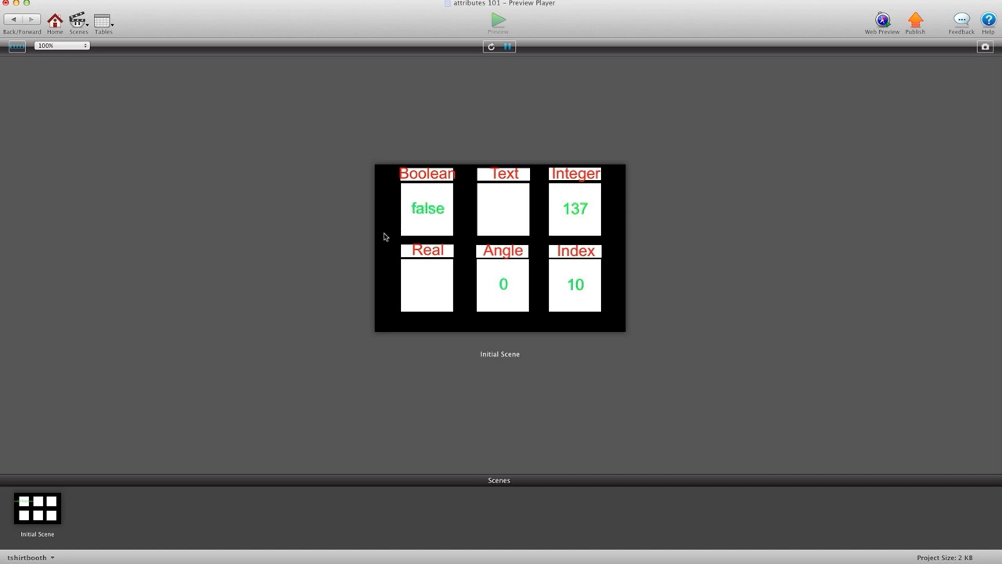
# Step: Toggle the previewed Boolean actor between true and false, then return to edit its rules
pyautogui.click(426, 208)
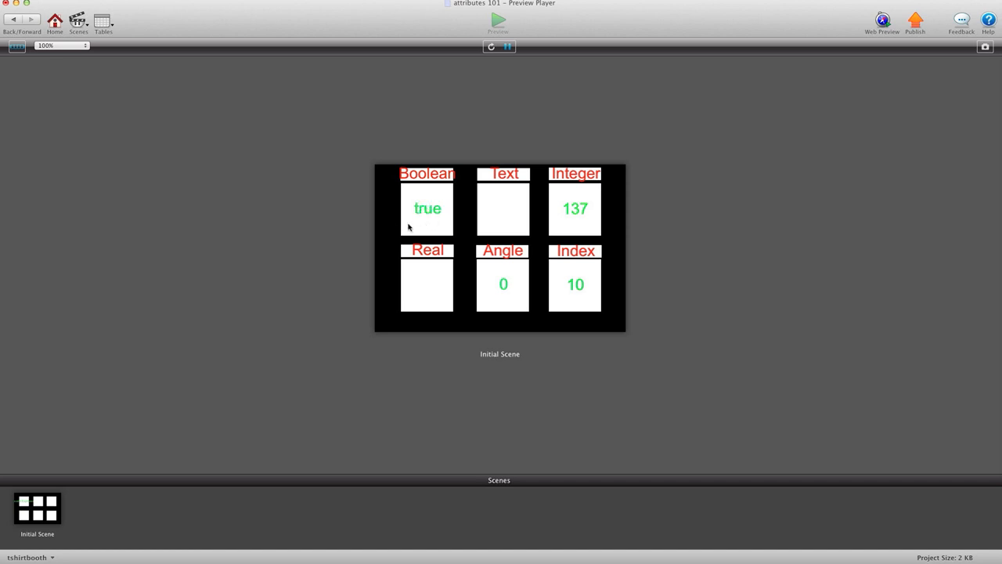
pyautogui.moveTo(422, 222)
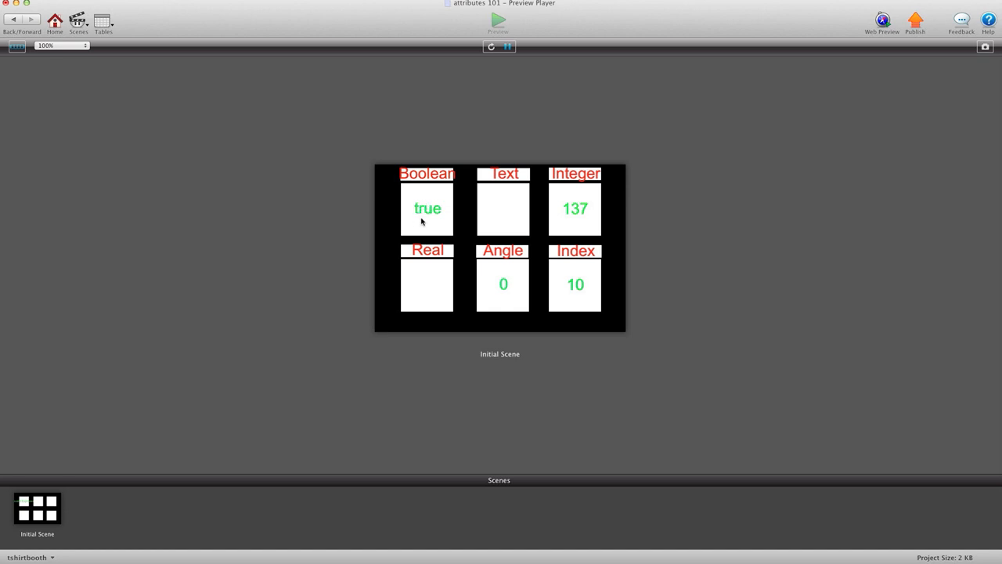
pyautogui.click(428, 208)
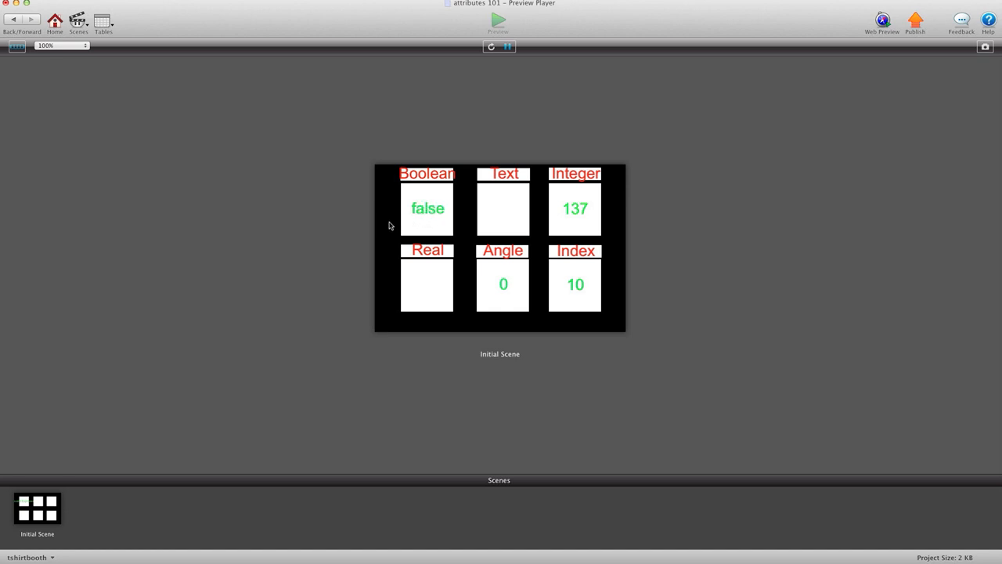
pyautogui.click(426, 209)
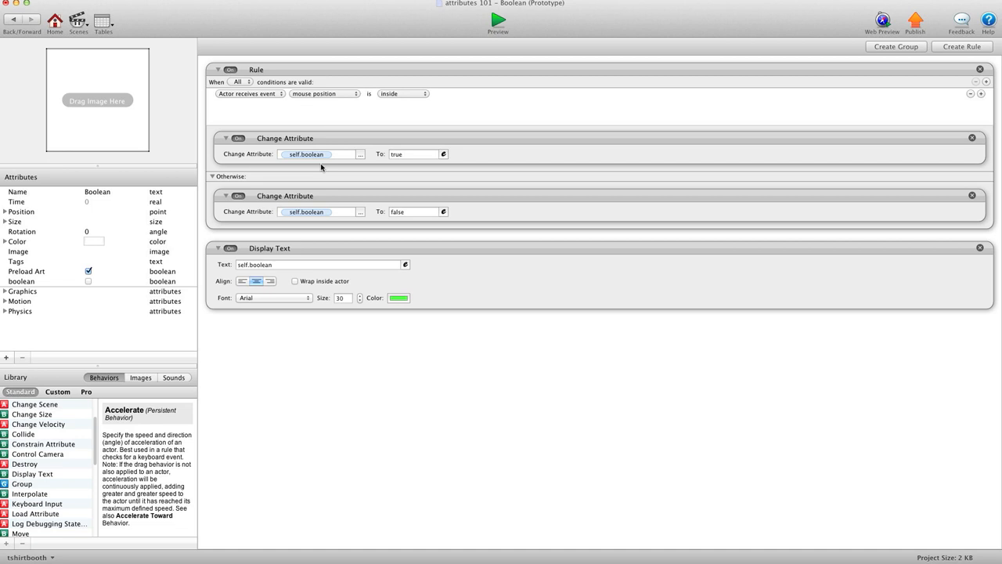
# Step: Re-enter true in the Boolean rule's Change Attribute value, then run the preview
pyautogui.click(413, 153)
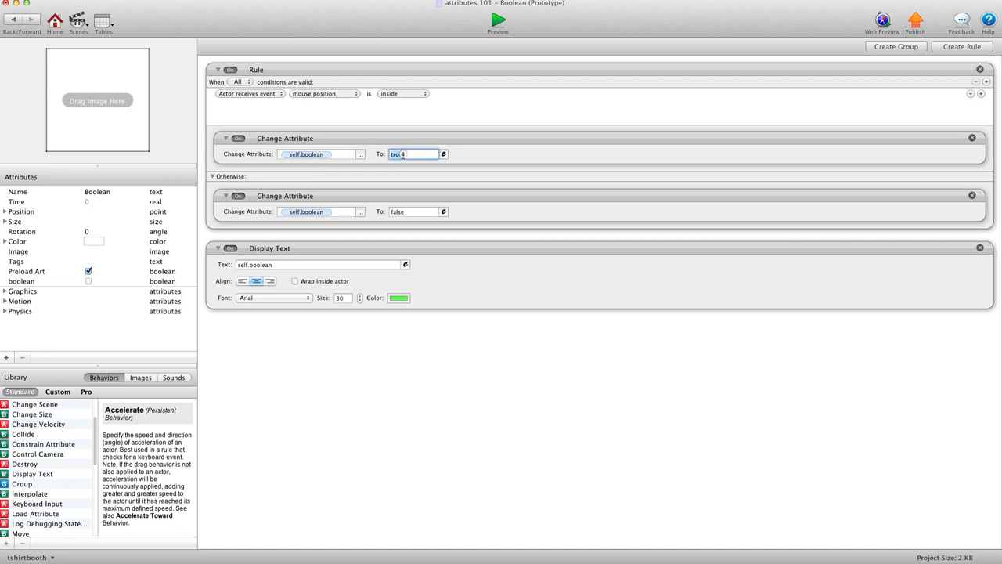
pyautogui.write('true')
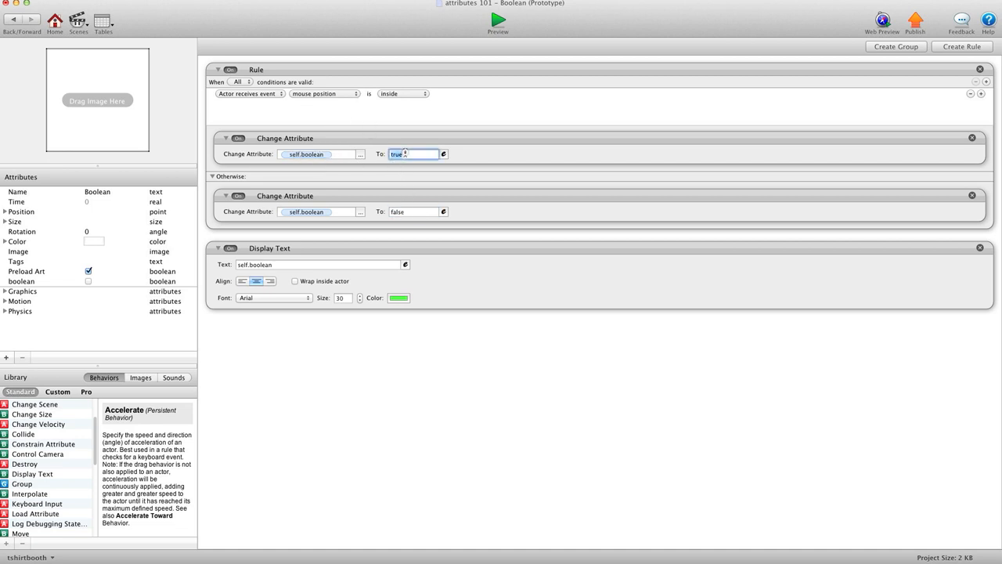
pyautogui.click(443, 153)
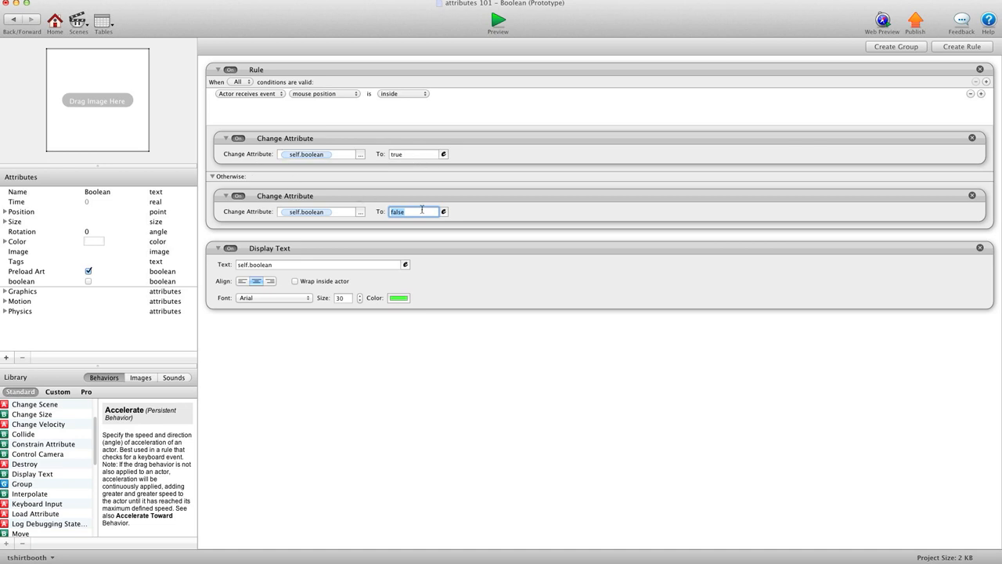
pyautogui.click(498, 20)
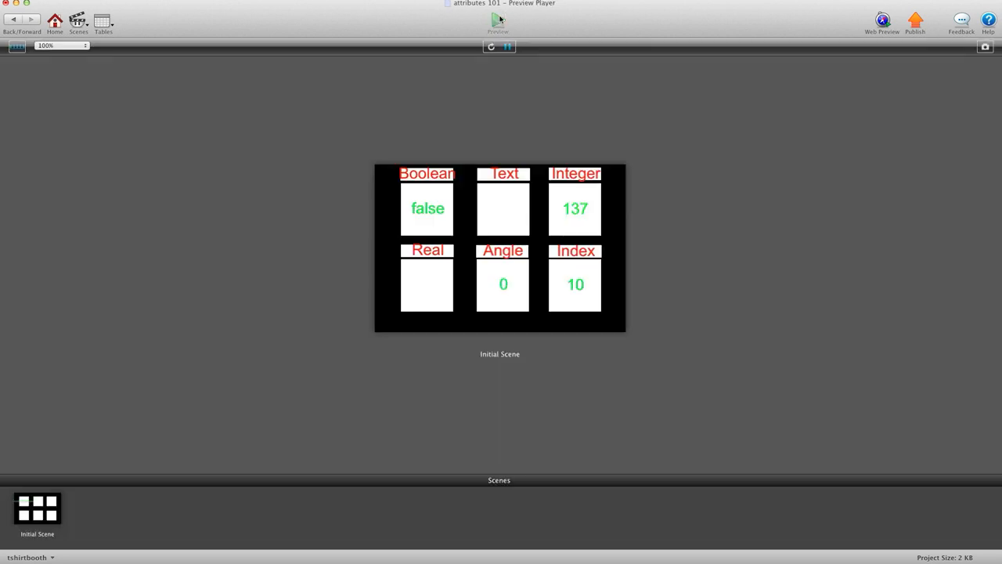
pyautogui.click(426, 209)
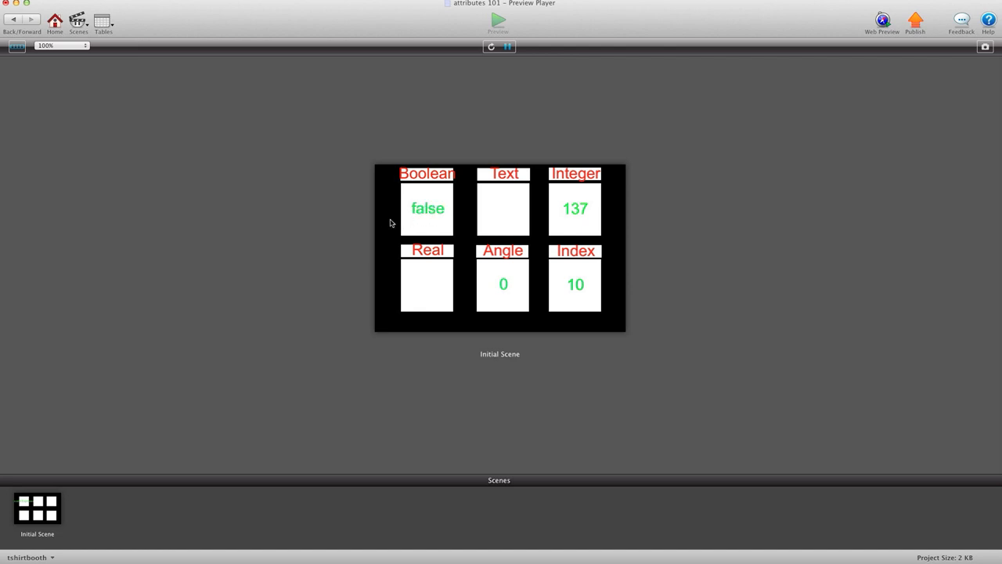
pyautogui.click(427, 208)
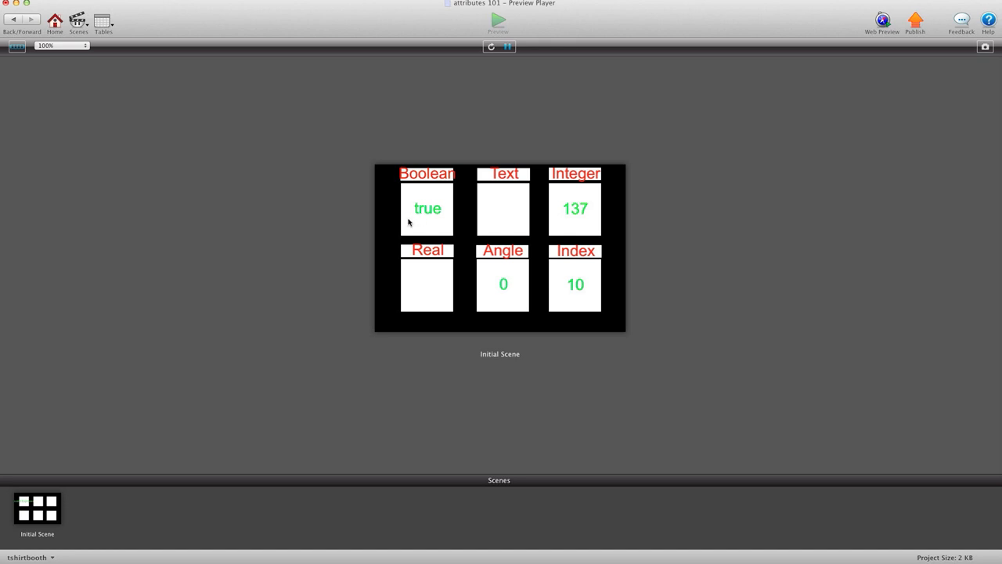
pyautogui.moveTo(422, 219)
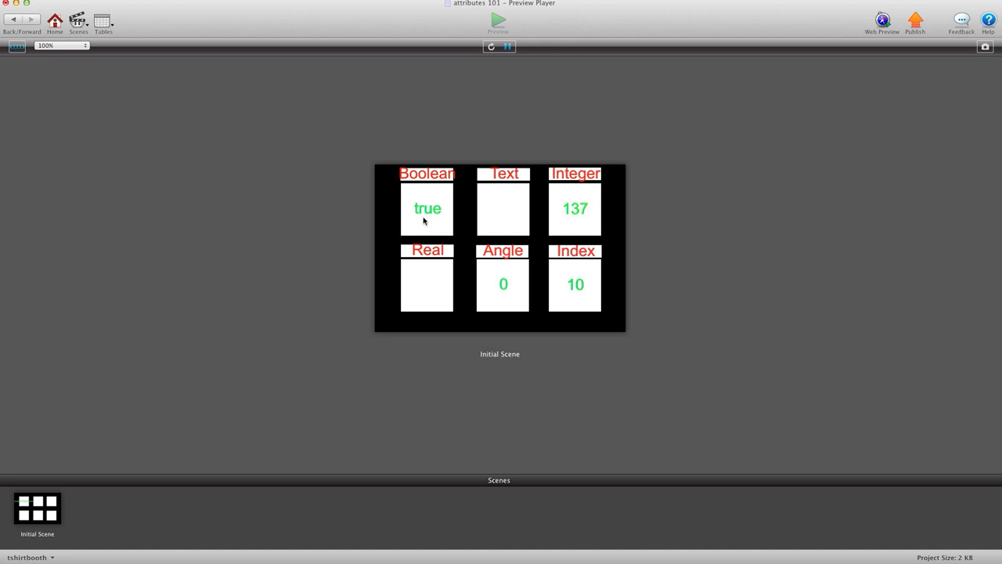
pyautogui.moveTo(435, 222)
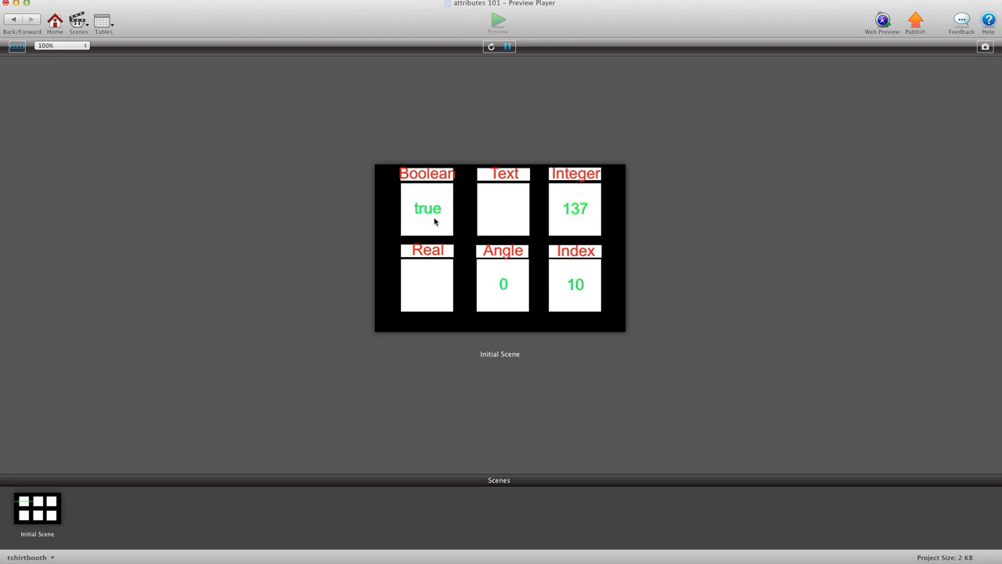
pyautogui.moveTo(407, 223)
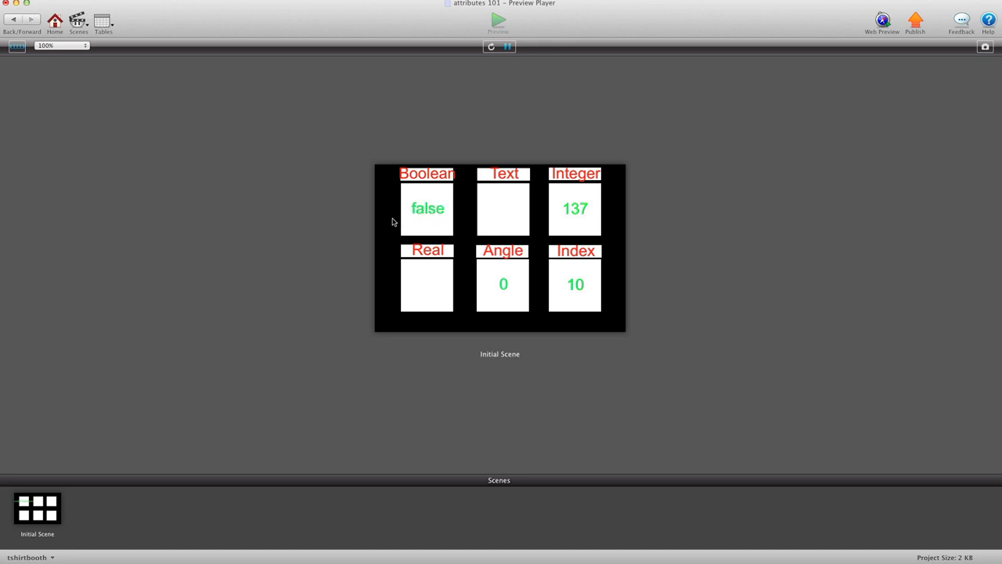
pyautogui.click(426, 208)
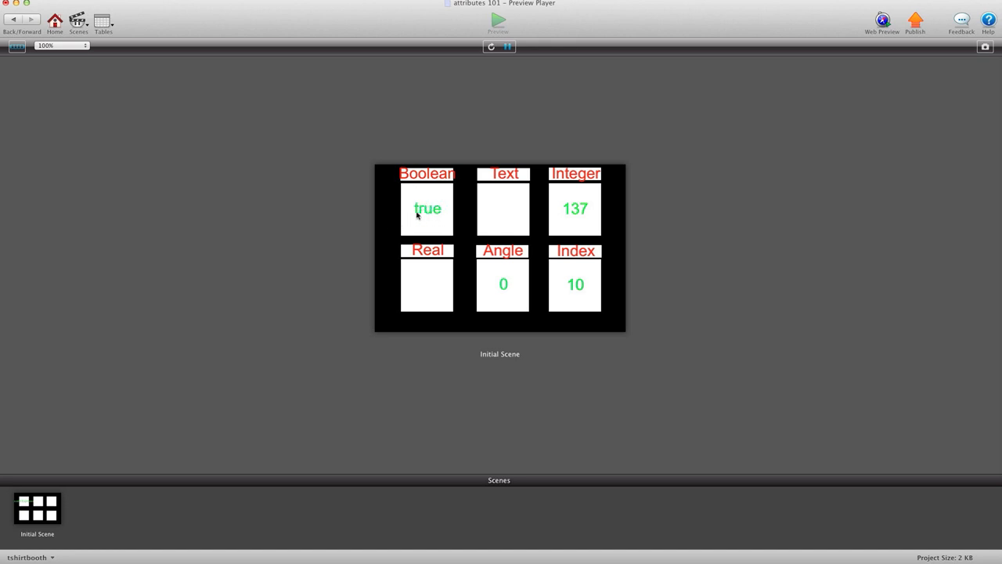
pyautogui.moveTo(409, 195)
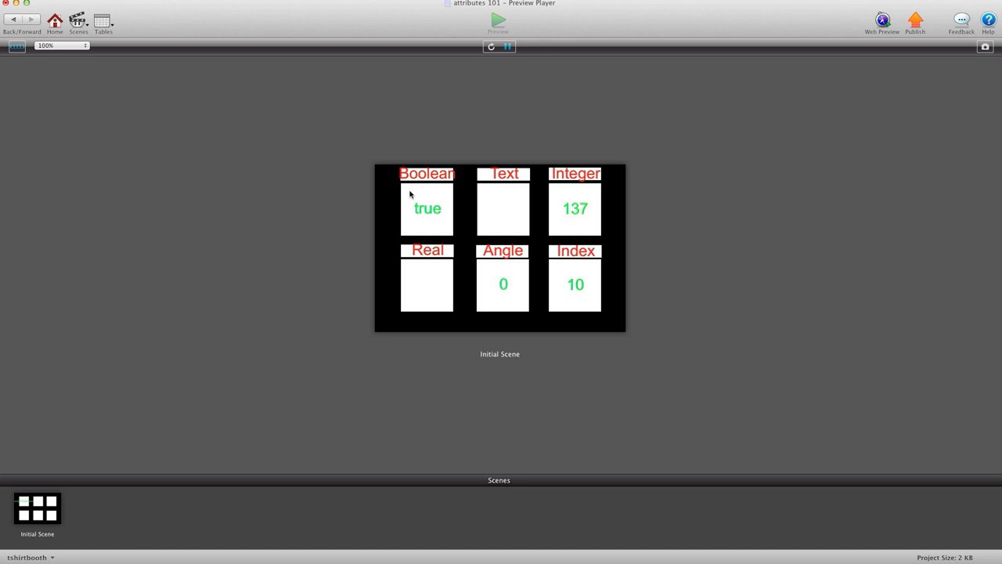
pyautogui.click(426, 208)
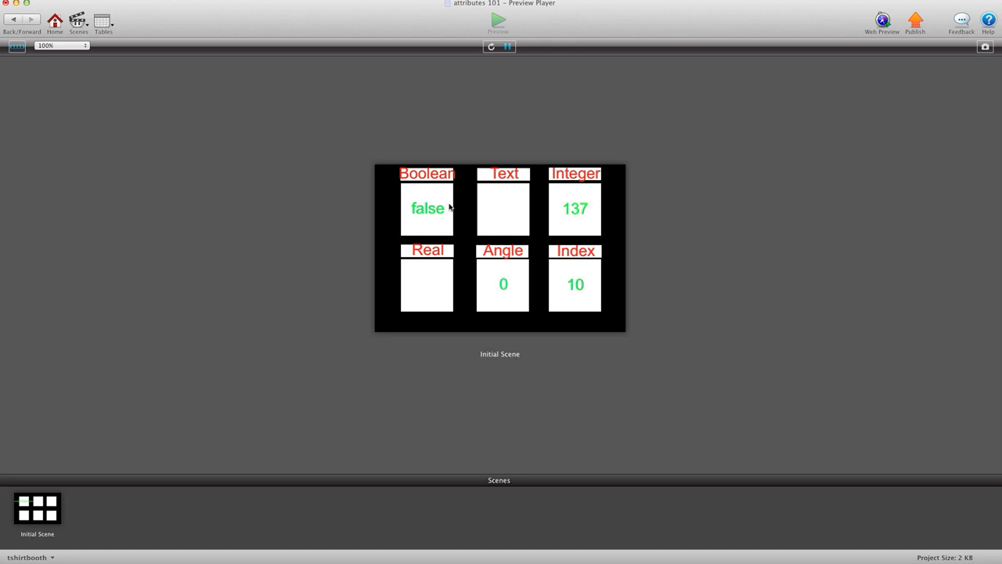
pyautogui.click(426, 208)
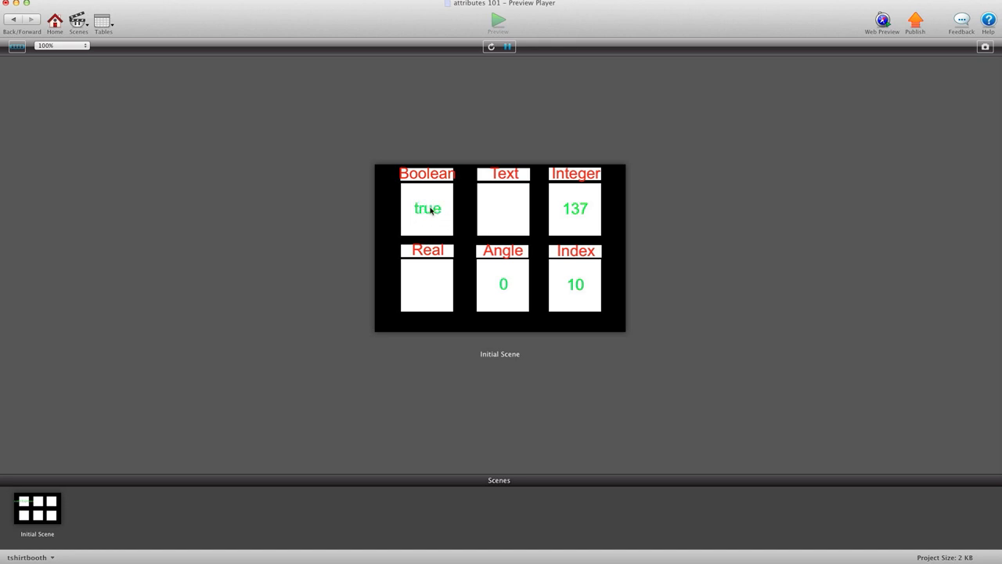
pyautogui.click(427, 208)
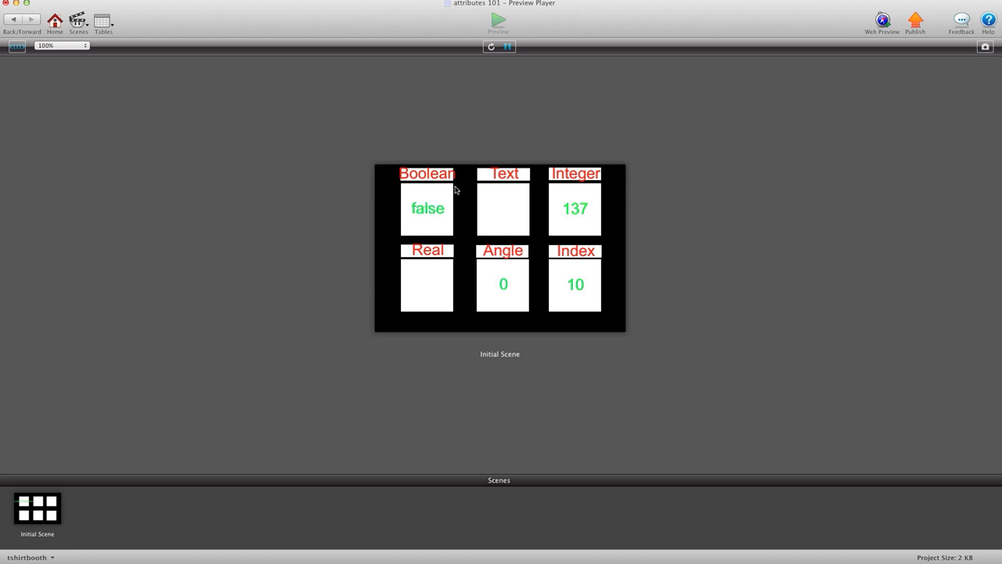
pyautogui.click(427, 208)
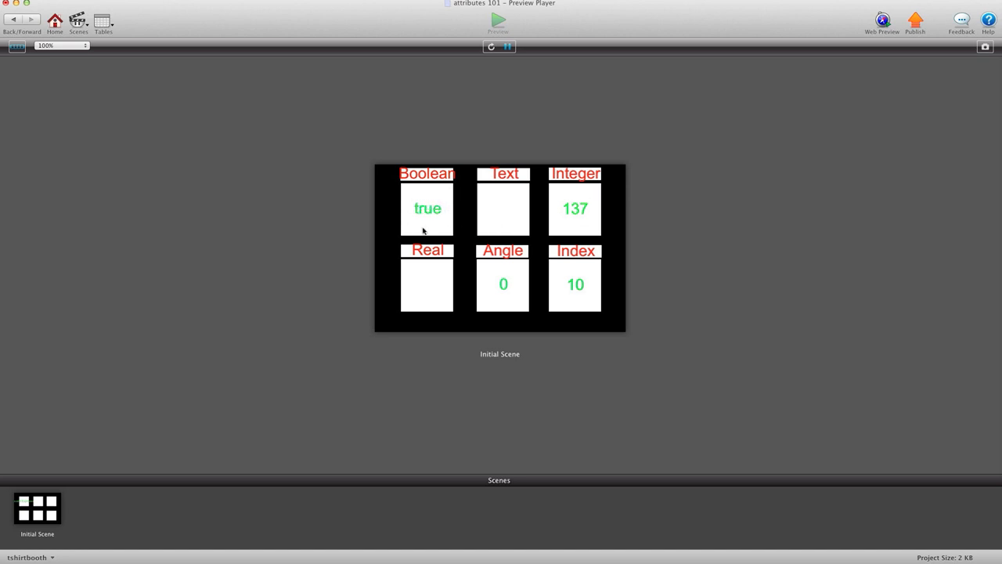
pyautogui.click(427, 209)
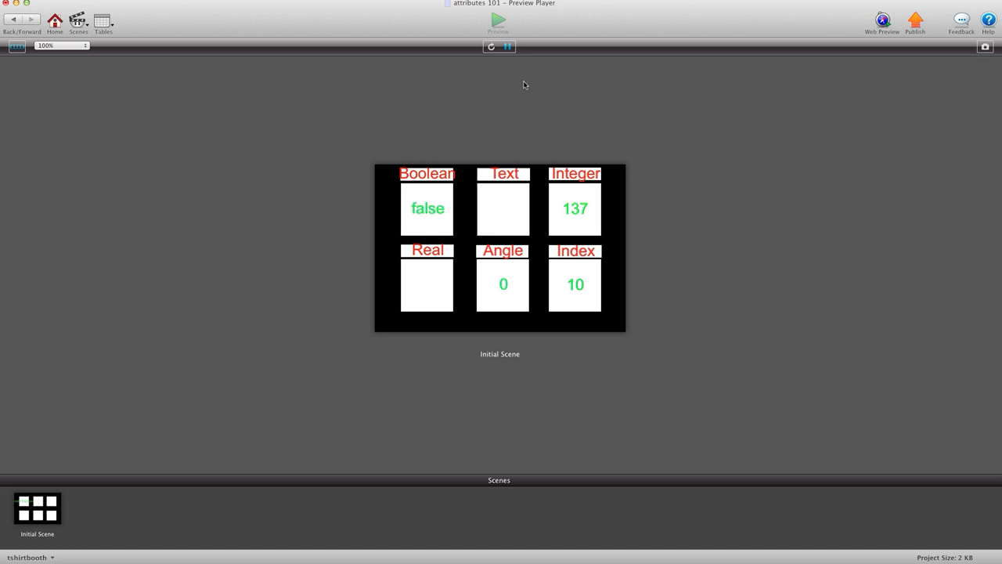
pyautogui.moveTo(508, 179)
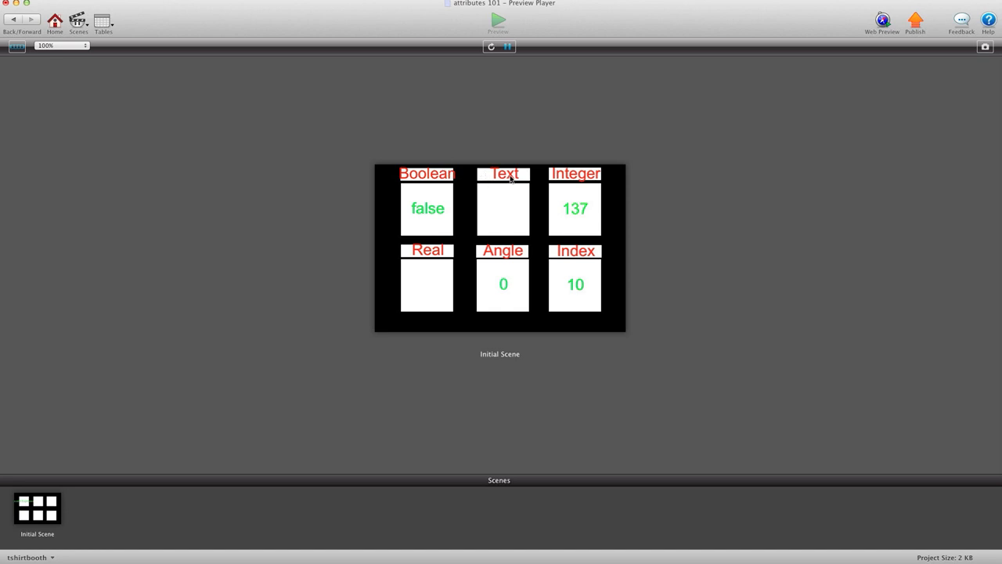
pyautogui.moveTo(487, 215)
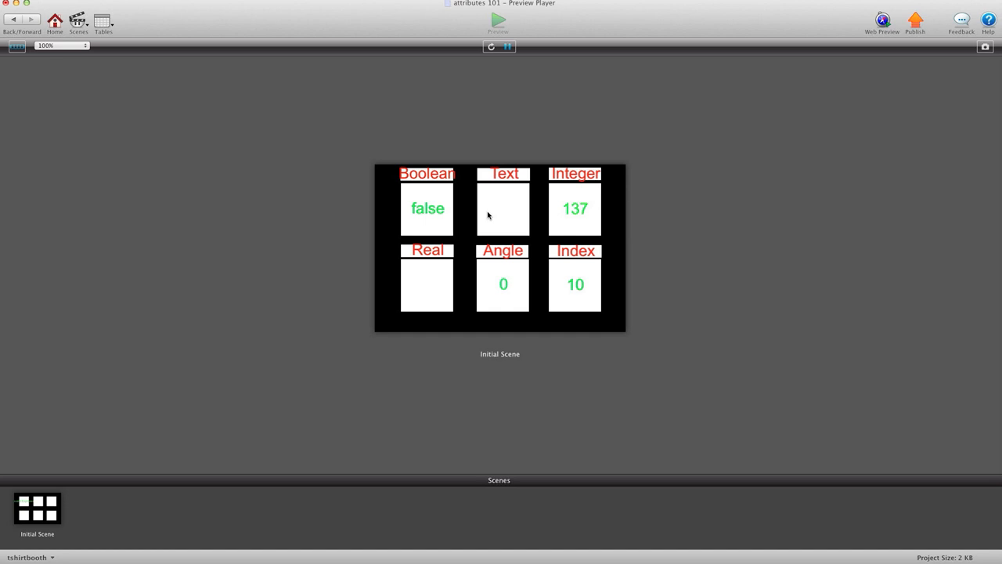
# Step: Press R over the blank Text actor in the Preview Player
pyautogui.write('R"')
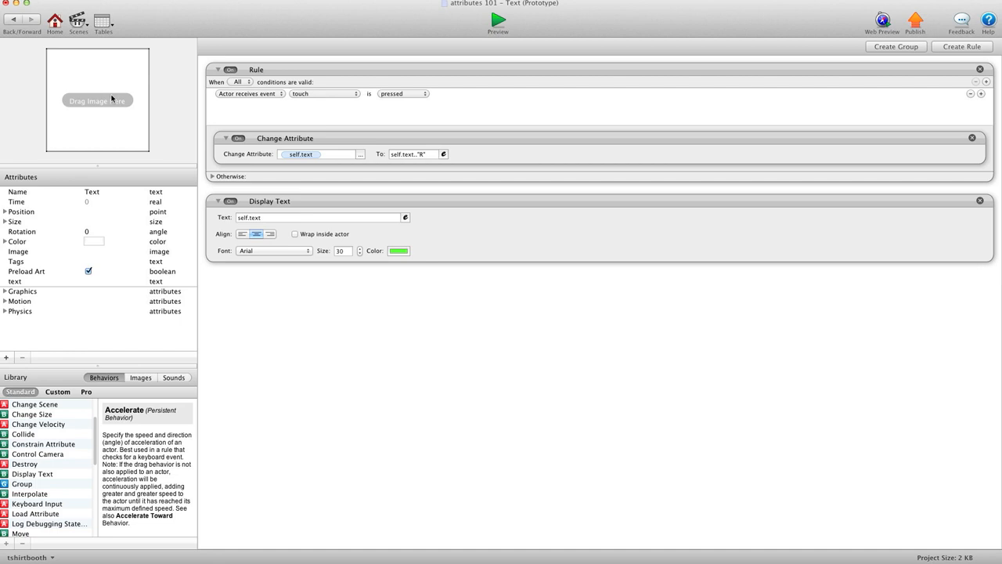
pyautogui.moveTo(333, 151)
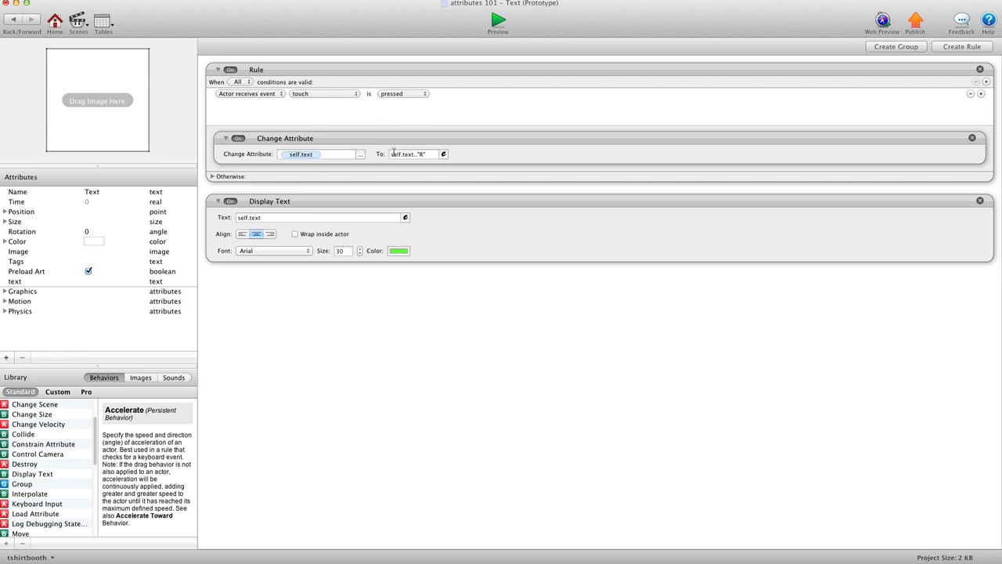
# Step: Open the Text rule's To value, self.text.."R", in the Expression Editor
pyautogui.click(443, 153)
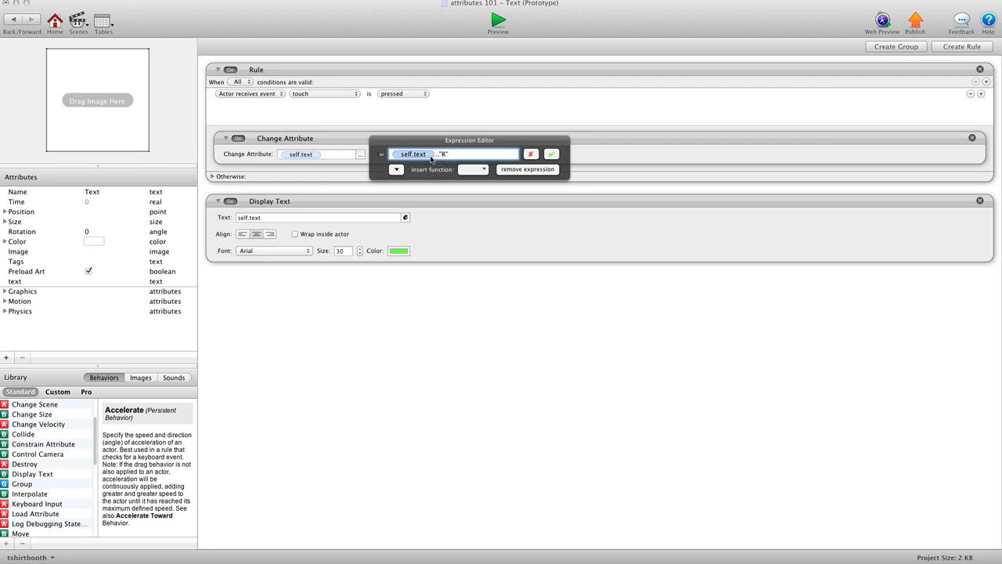
# Step: Edit and confirm the self.text.."R" append expression, then return to the Text actor
pyautogui.doubleClick(412, 154)
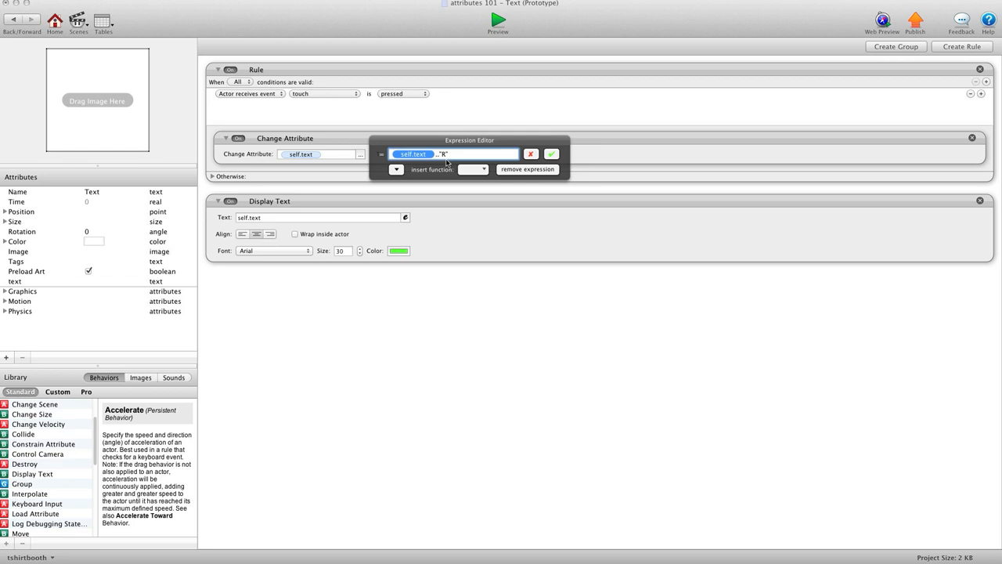
pyautogui.moveTo(447, 163)
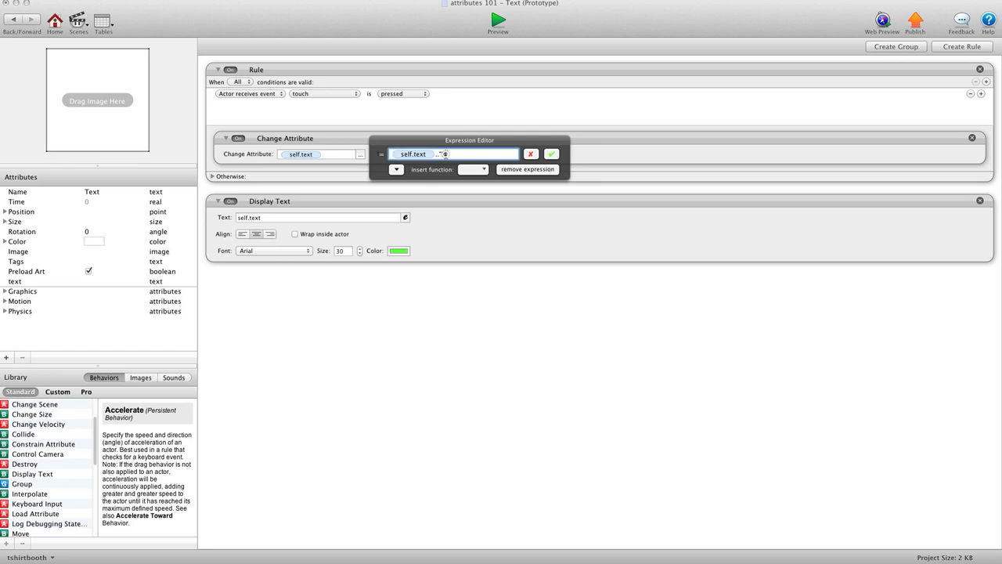
pyautogui.write('A')
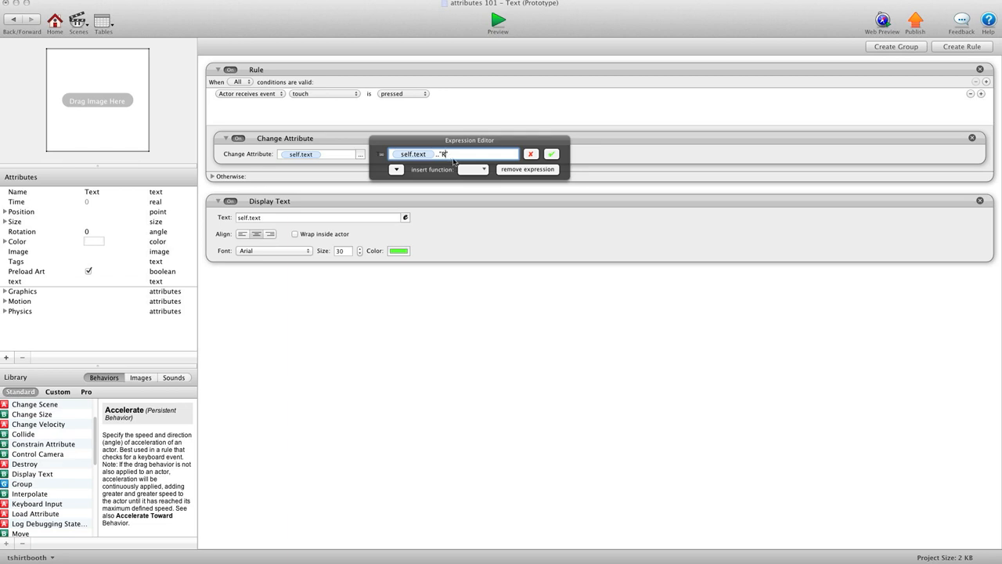
pyautogui.click(498, 20)
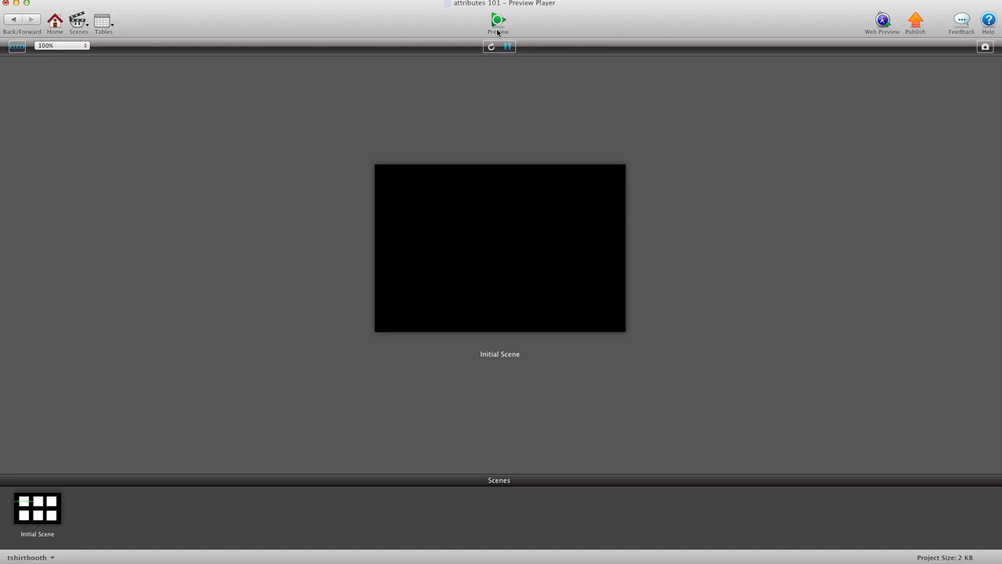
pyautogui.click(498, 20)
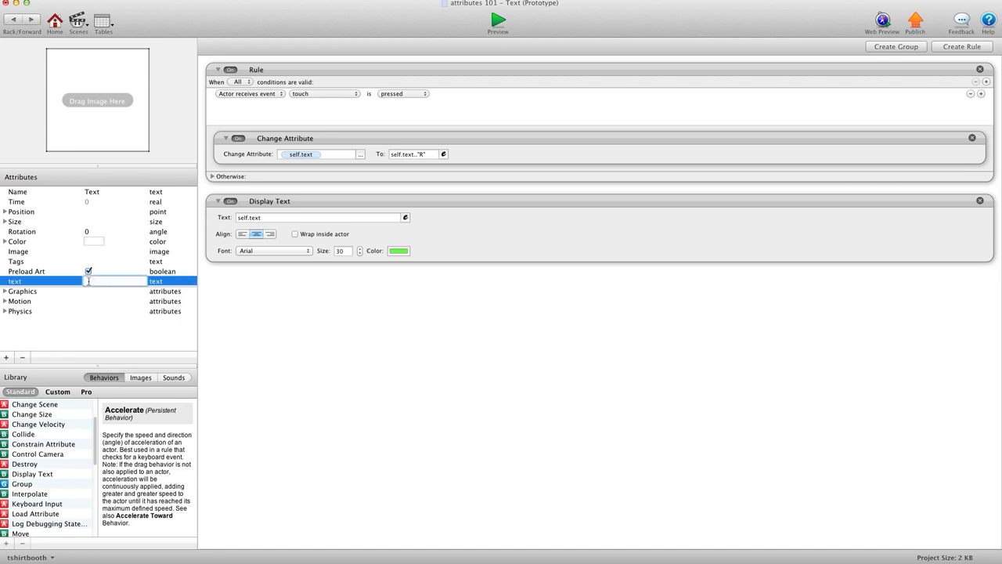
# Step: Set the Text actor's text attribute to 'blue' and preview the game
pyautogui.write('blue')
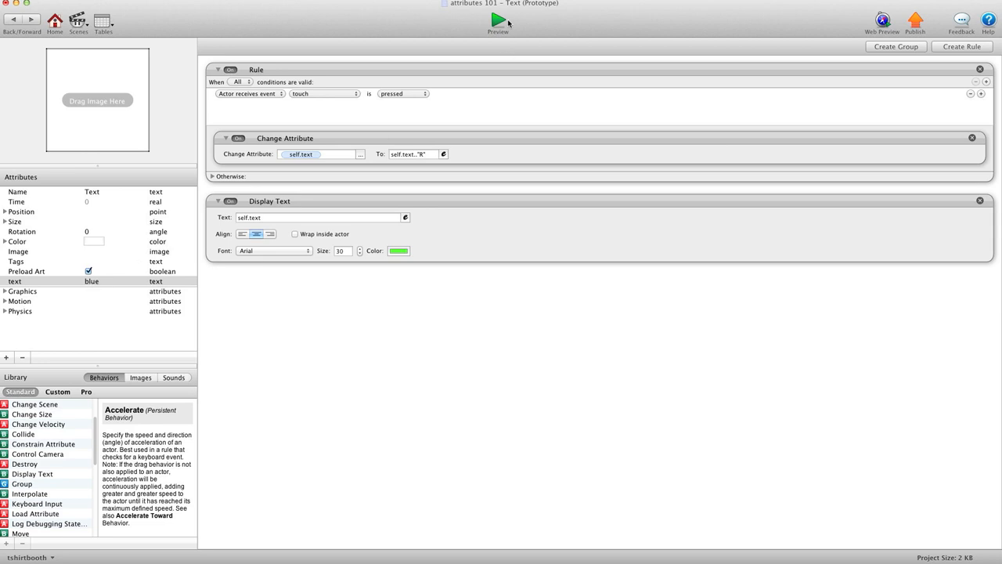
pyautogui.click(498, 21)
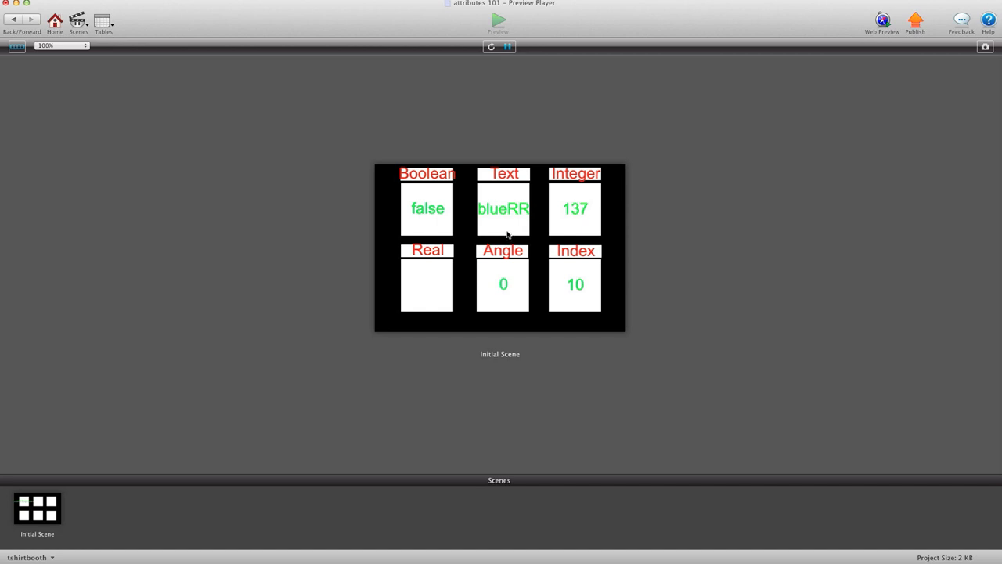
pyautogui.moveTo(533, 238)
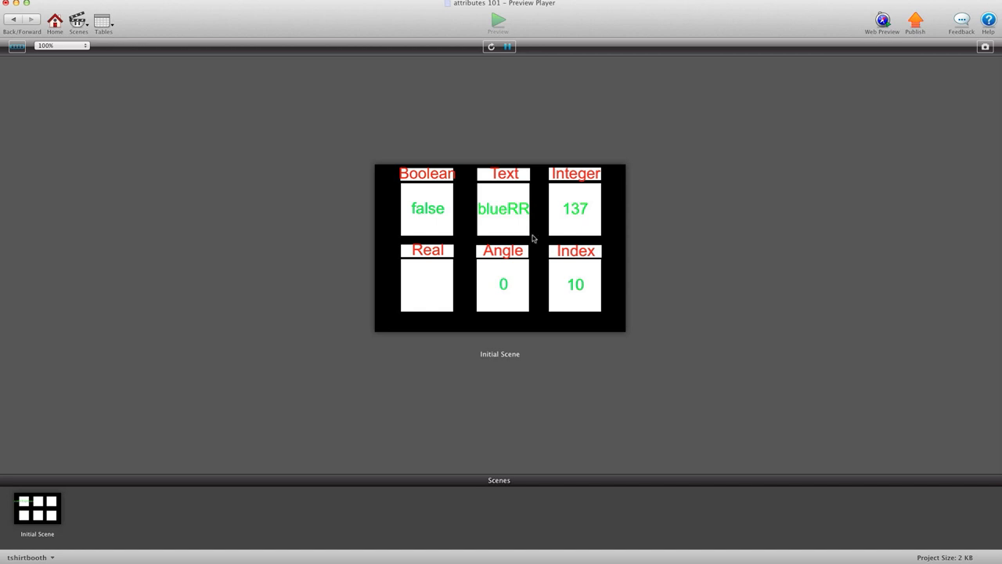
pyautogui.moveTo(571, 236)
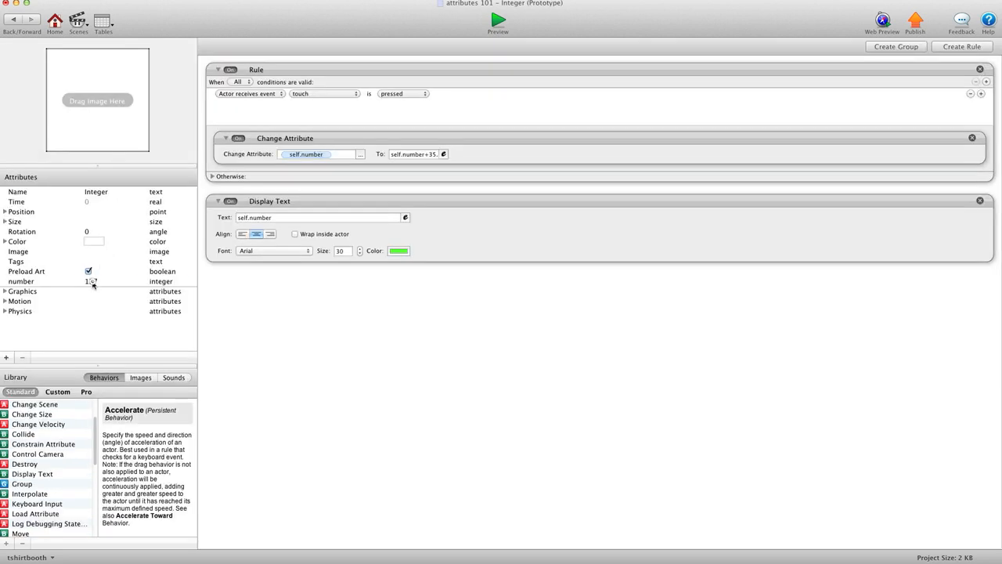
# Step: Change the Integer actor's starting number from 137 to 138
pyautogui.click(90, 281)
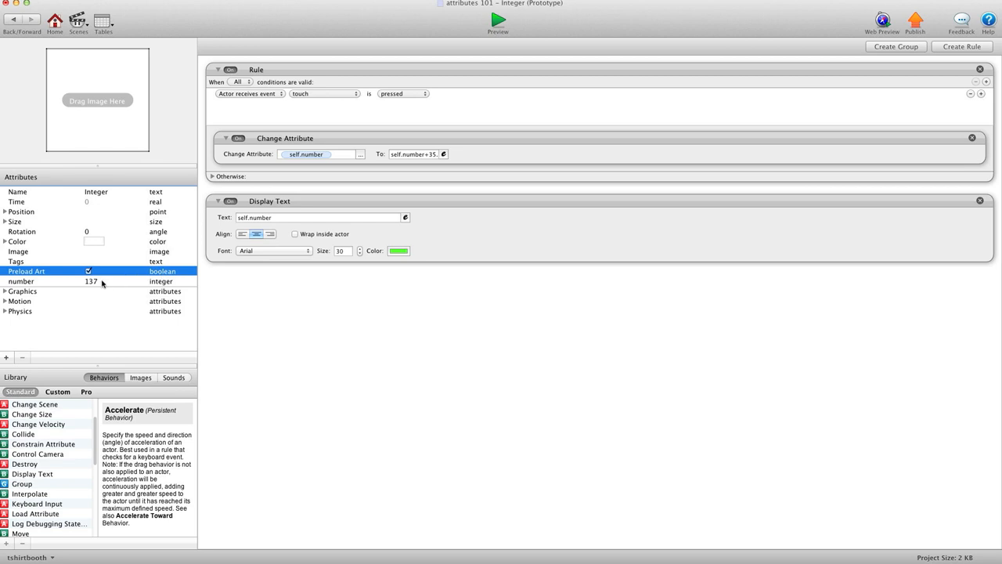
pyautogui.doubleClick(91, 281)
pyautogui.write('.')
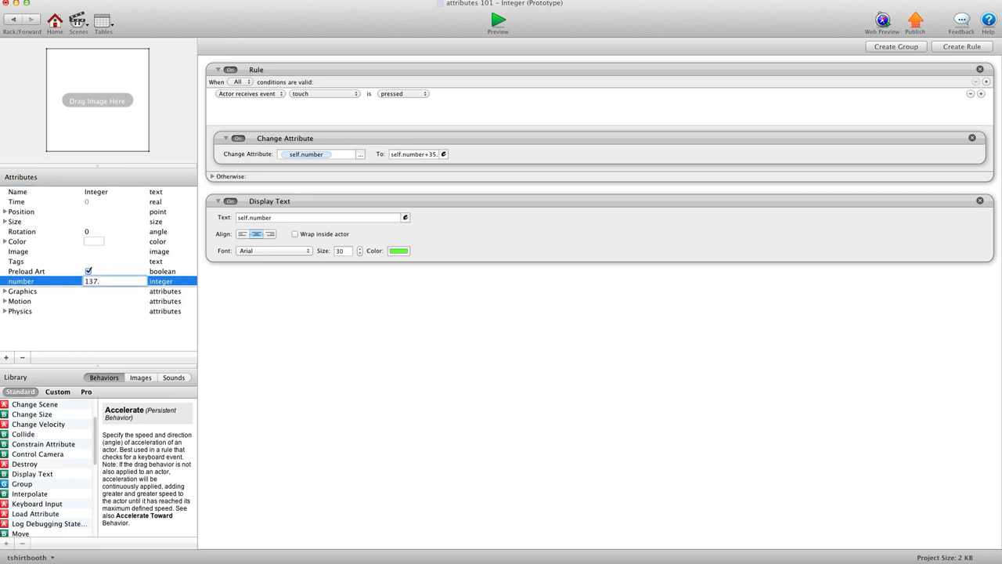
pyautogui.click(22, 290)
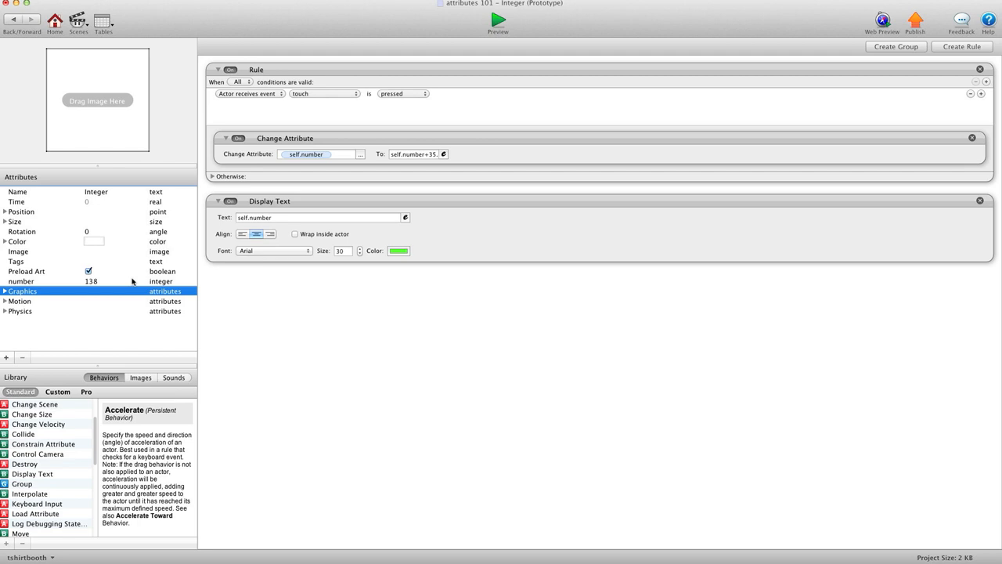
pyautogui.moveTo(364, 110)
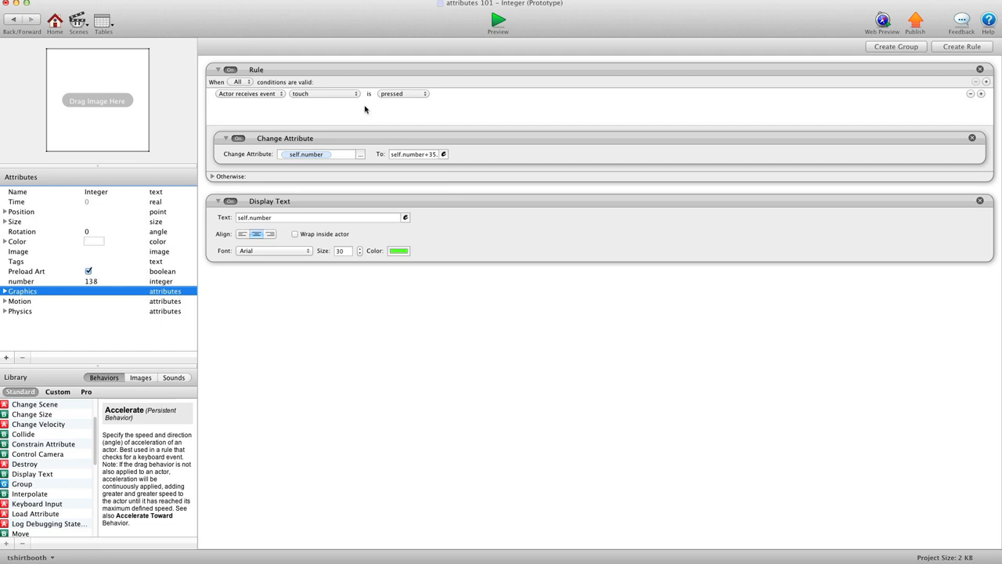
pyautogui.moveTo(116, 277)
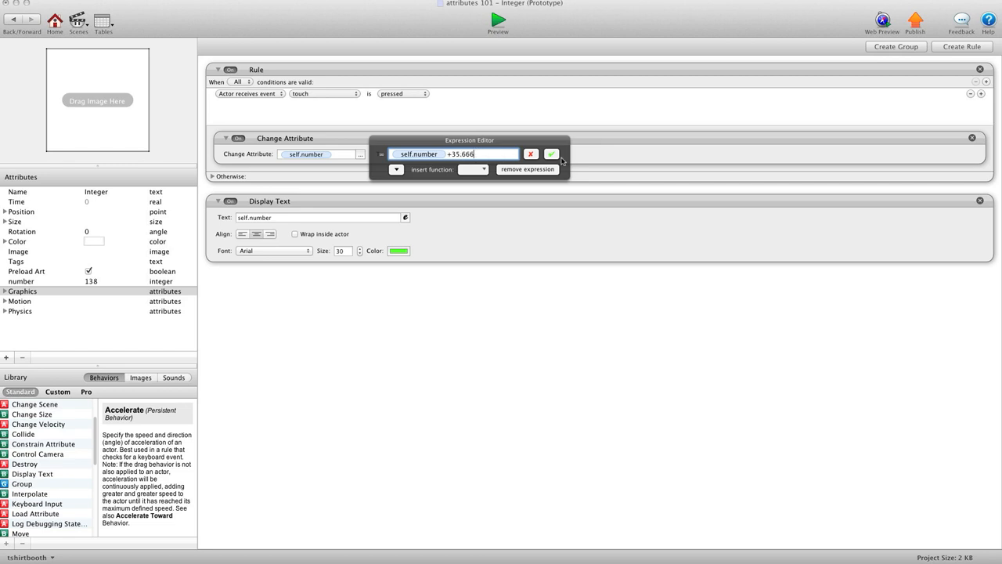
# Step: Confirm the self.number+35.666 expression with the green check
pyautogui.click(498, 20)
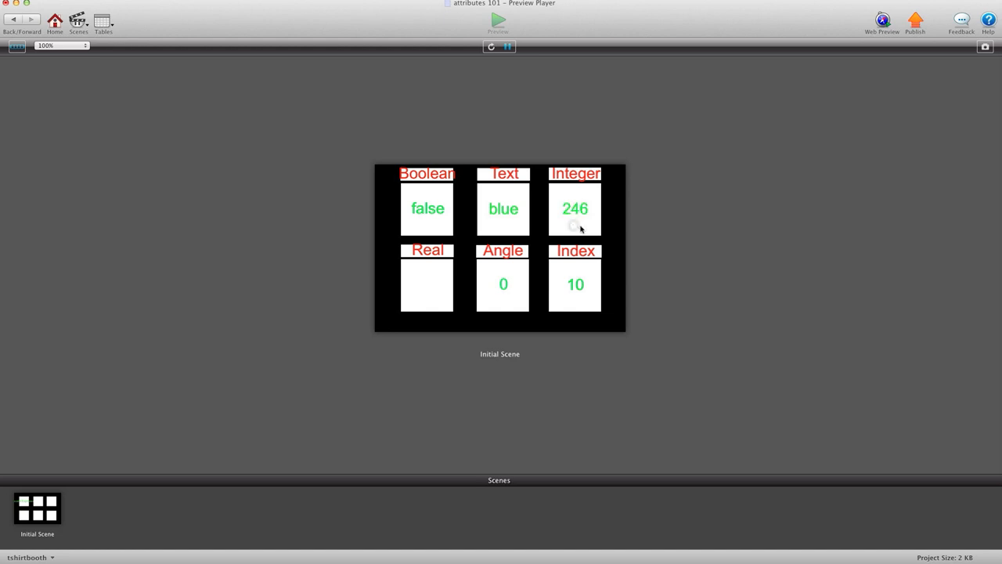
pyautogui.moveTo(591, 214)
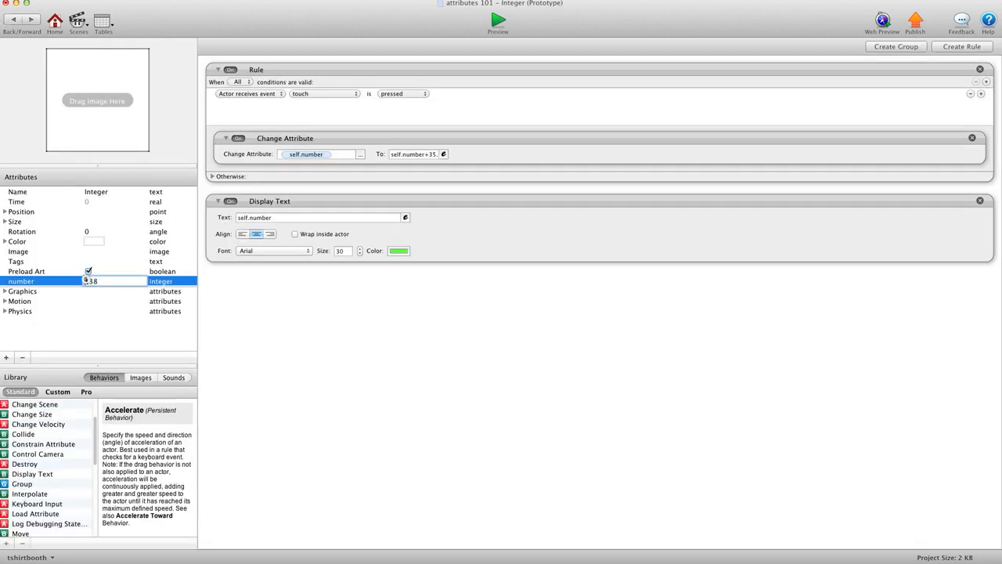
# Step: Set the Integer actor's starting number to -138 and run the preview
pyautogui.write('-138')
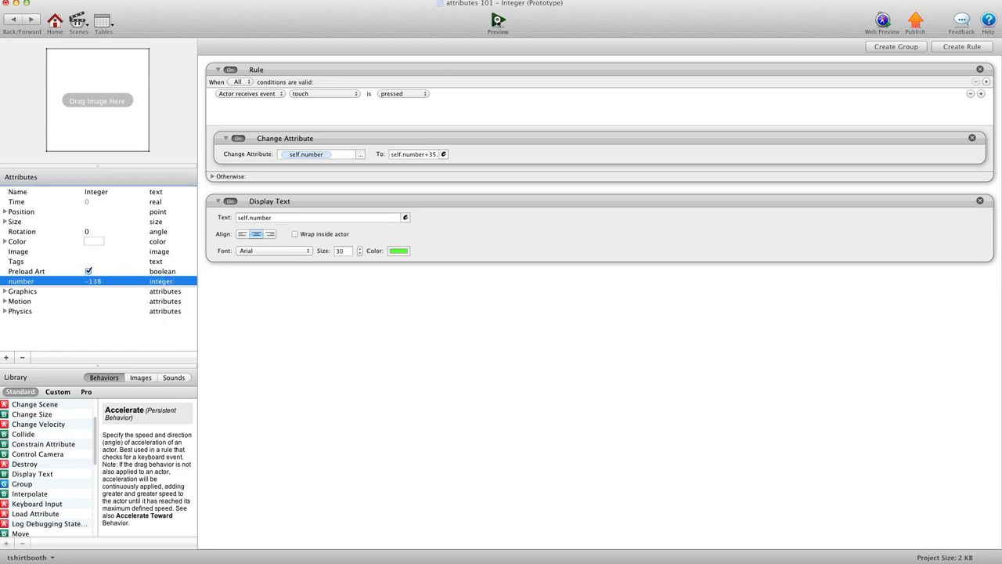
pyautogui.click(497, 19)
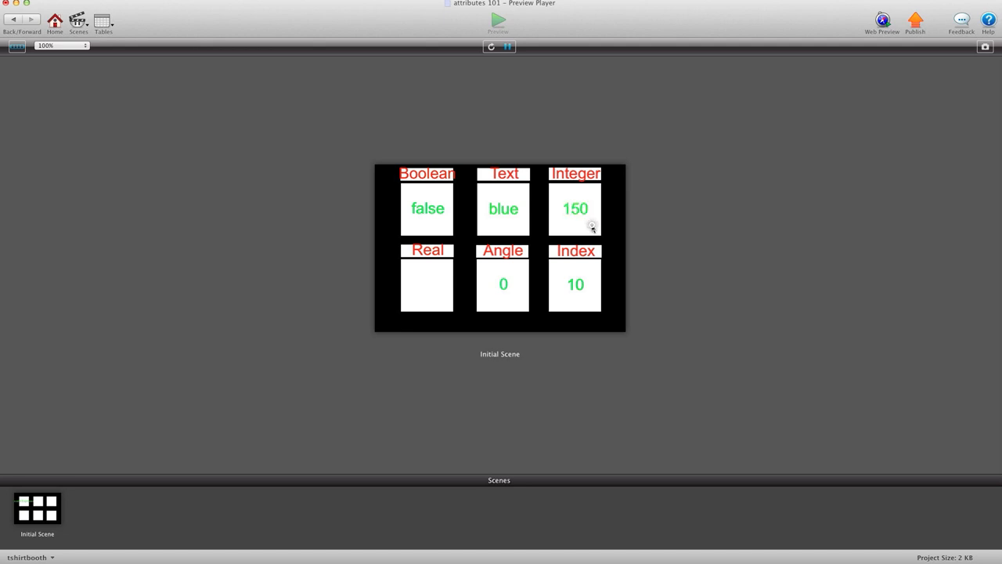
pyautogui.moveTo(592, 229)
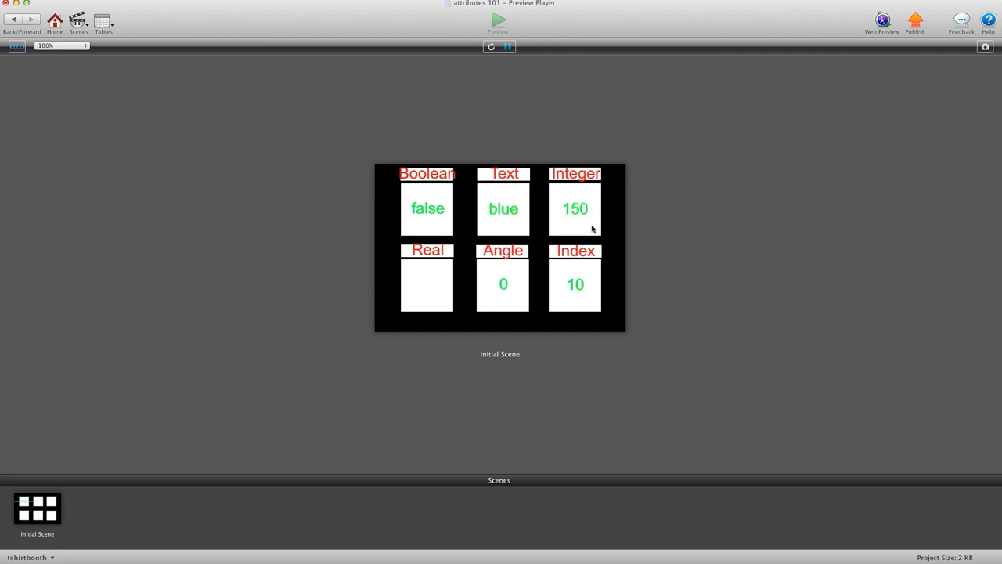
pyautogui.moveTo(583, 227)
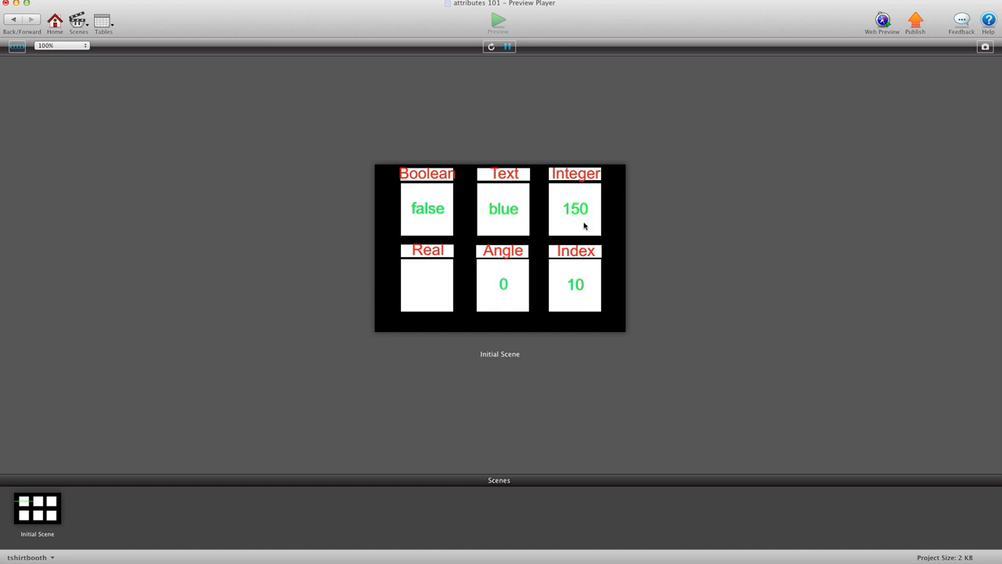
pyautogui.moveTo(422, 253)
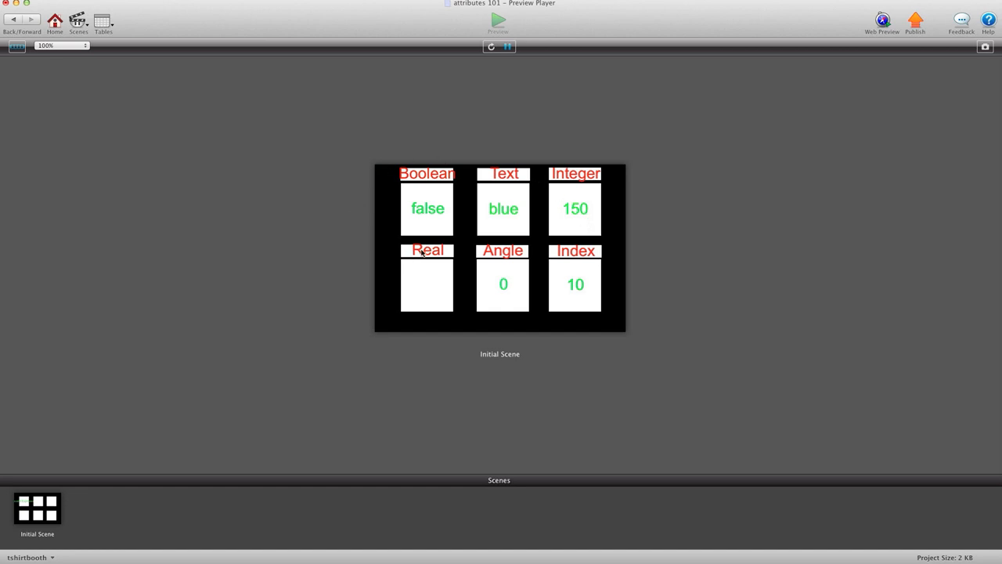
pyautogui.moveTo(381, 251)
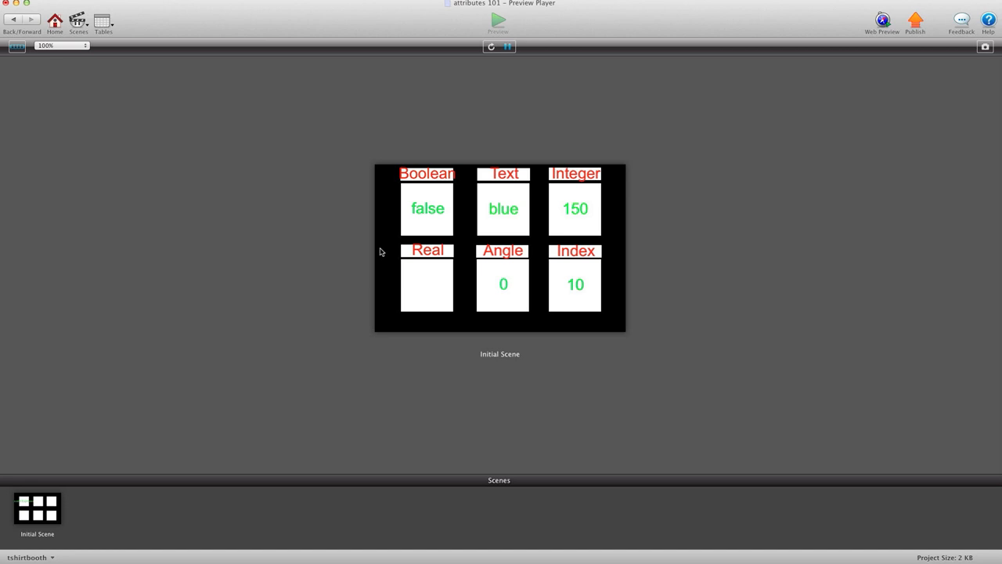
pyautogui.moveTo(378, 252)
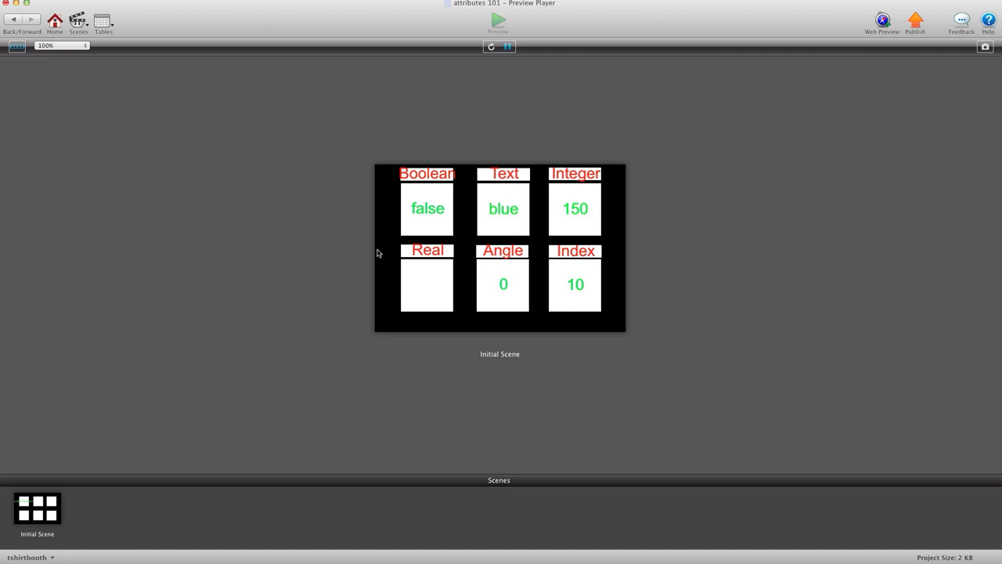
pyautogui.moveTo(392, 322)
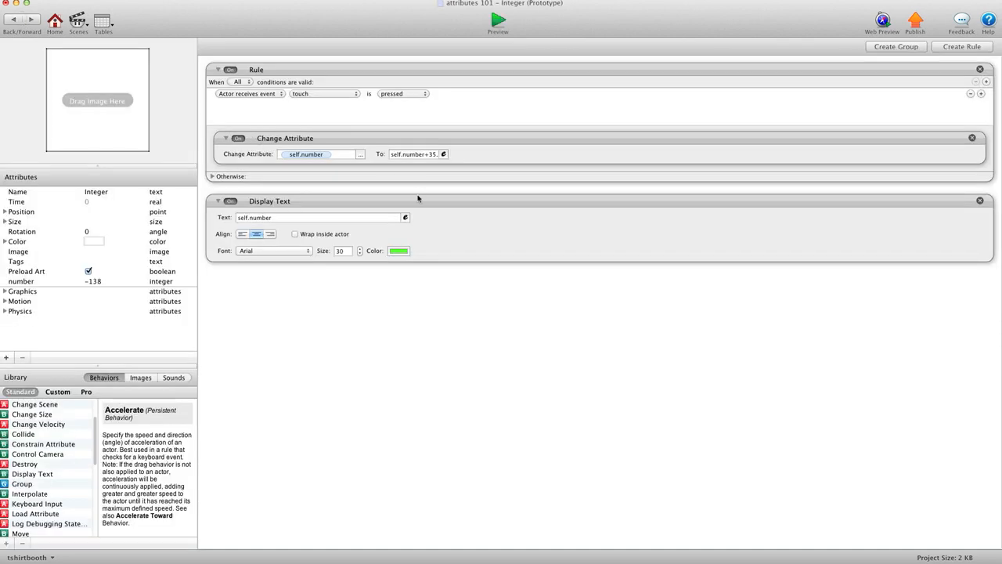
# Step: Open the expression editor on the Integer actor's Display Text value, self.number
pyautogui.click(406, 217)
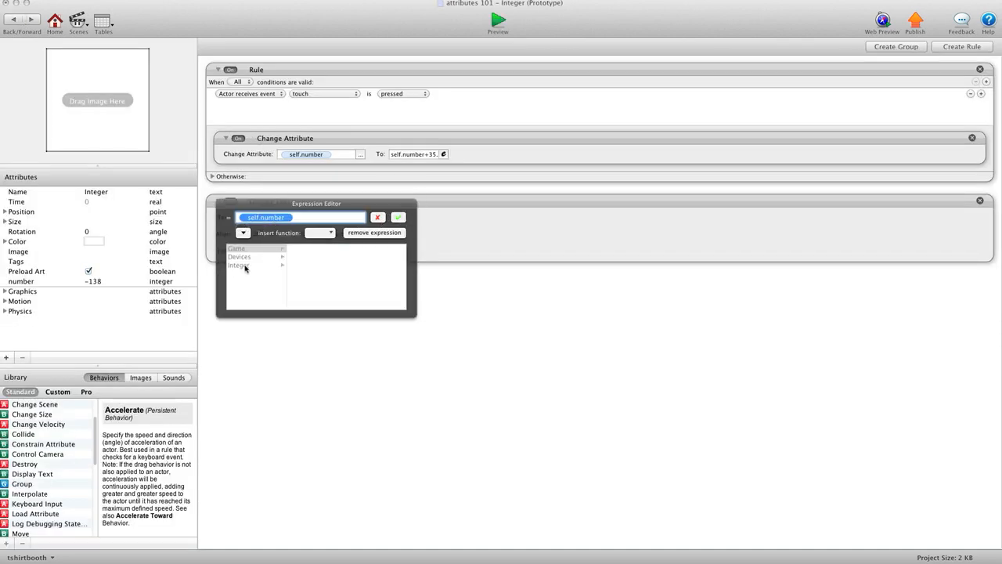
# Step: Pick the Integer actor's own Time attribute as the Display Text, then go to the Real actor
pyautogui.click(238, 265)
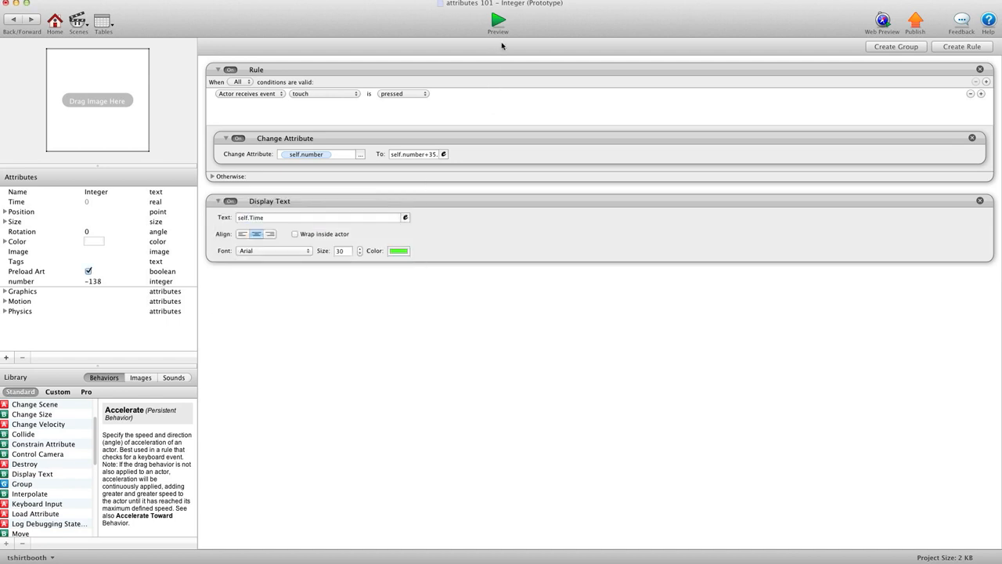
pyautogui.click(498, 19)
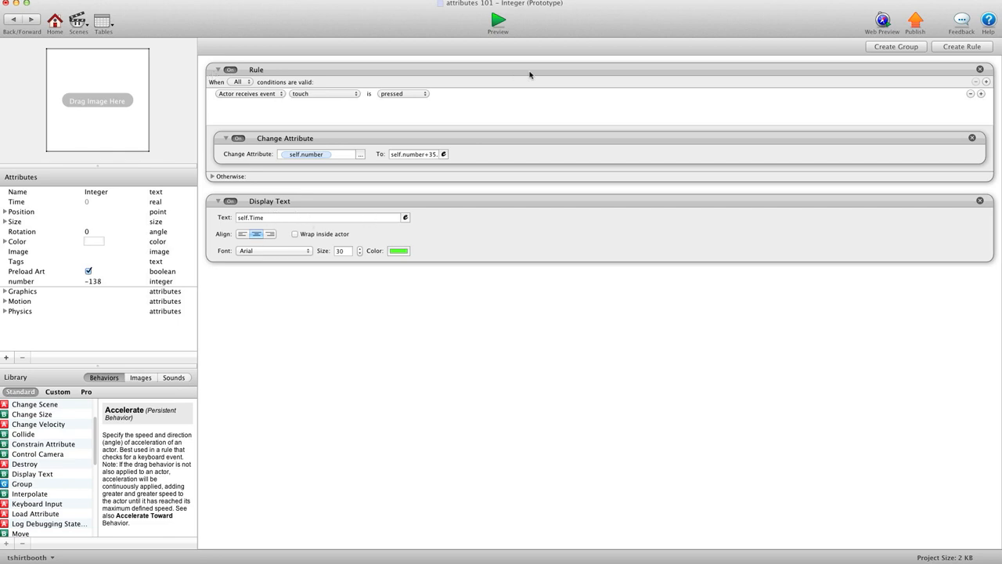
pyautogui.moveTo(530, 76)
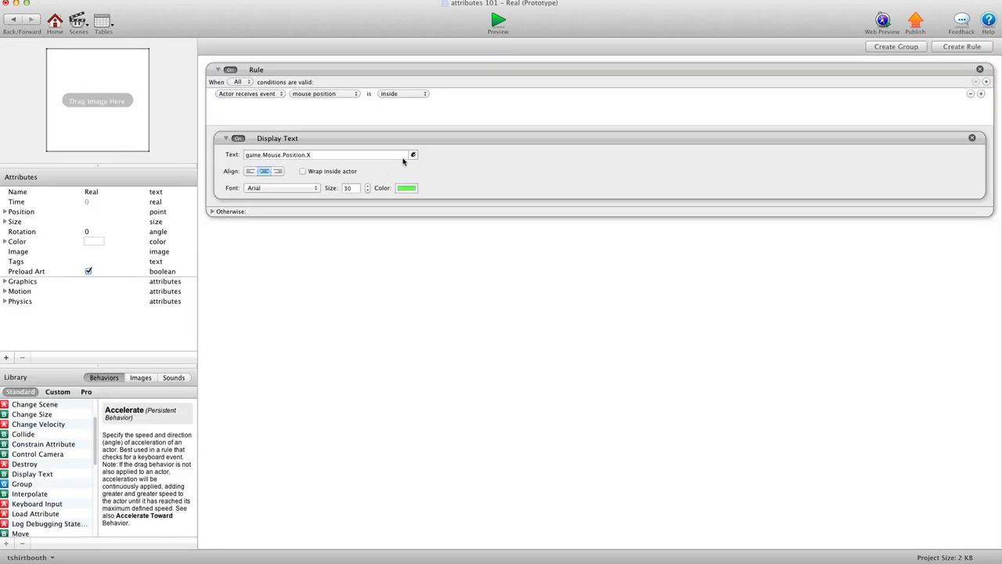
# Step: Inspect the Real actor's Display Text, then return to the Integer actor prototype
pyautogui.click(413, 154)
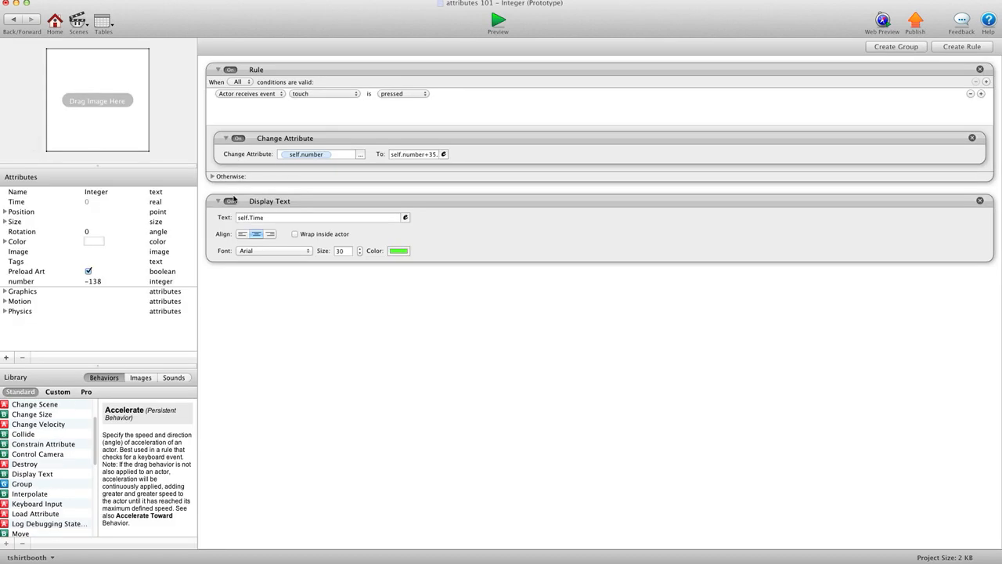
pyautogui.click(498, 20)
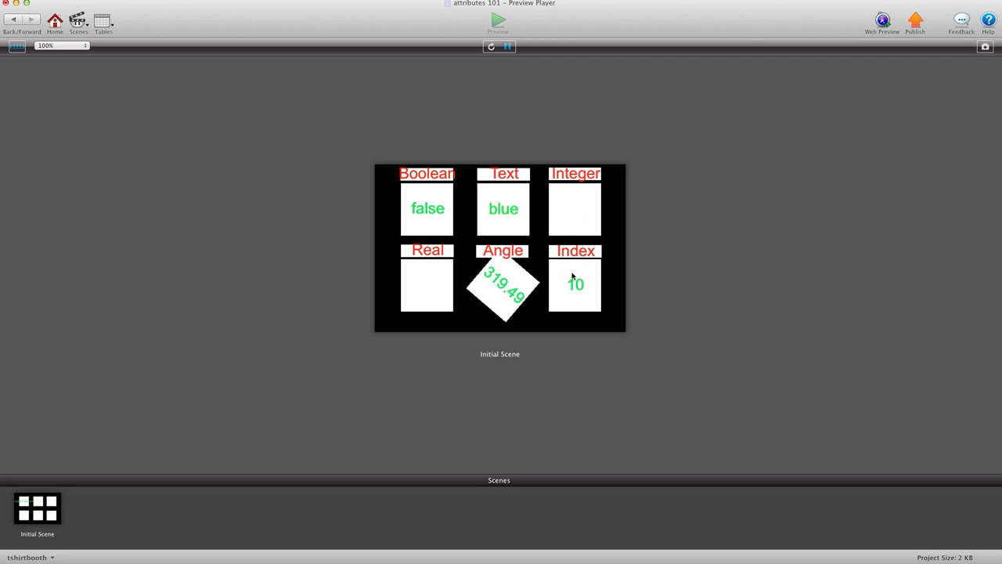
pyautogui.moveTo(574, 278)
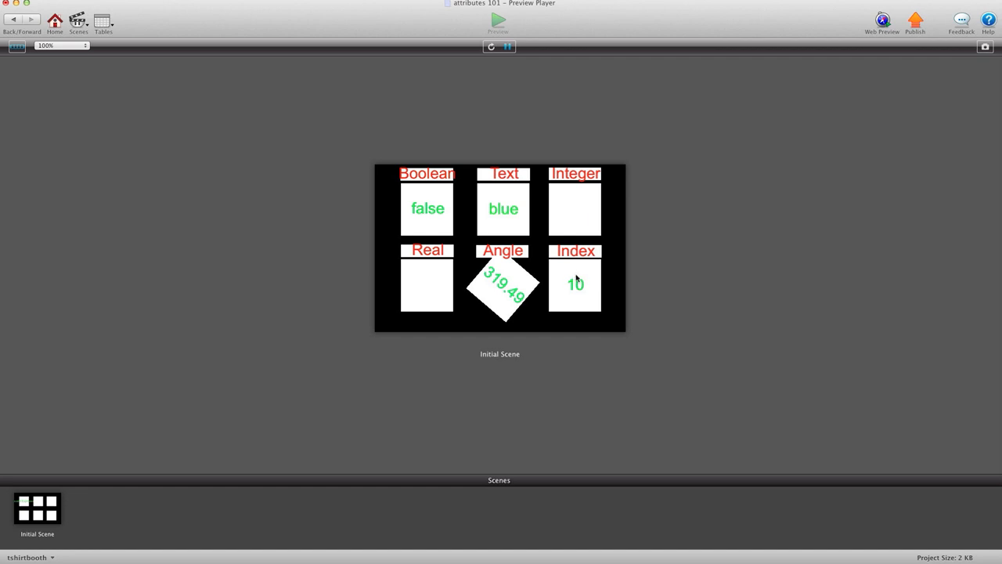
pyautogui.moveTo(579, 299)
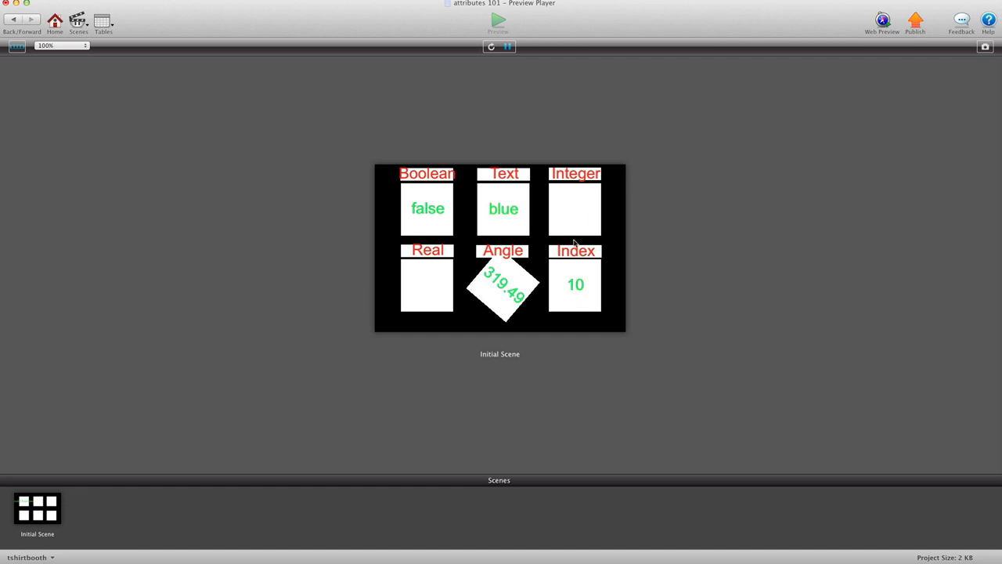
# Step: Touch the Index box twice in preview, lowering its value from 10 to 8, then 0
pyautogui.click(575, 296)
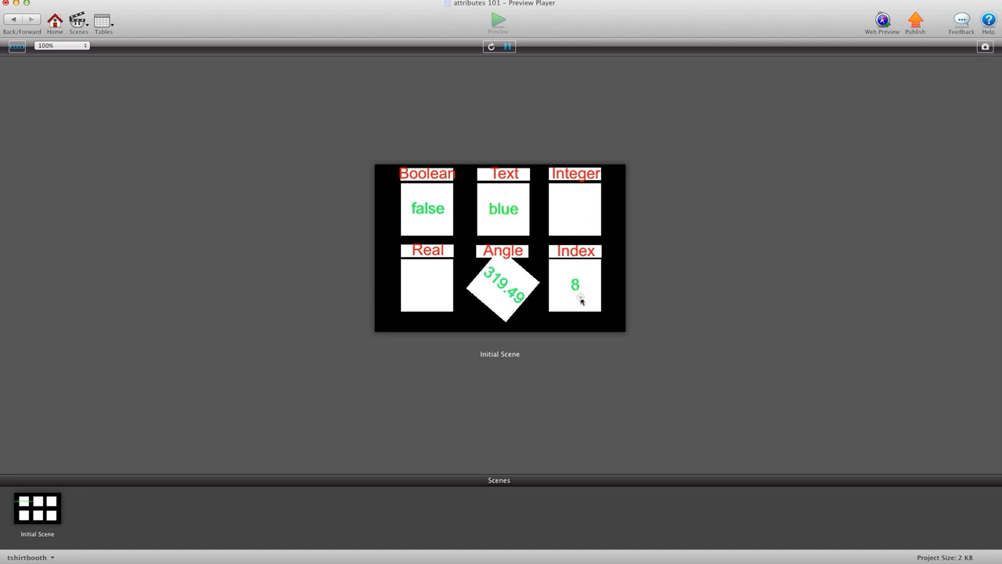
pyautogui.click(580, 300)
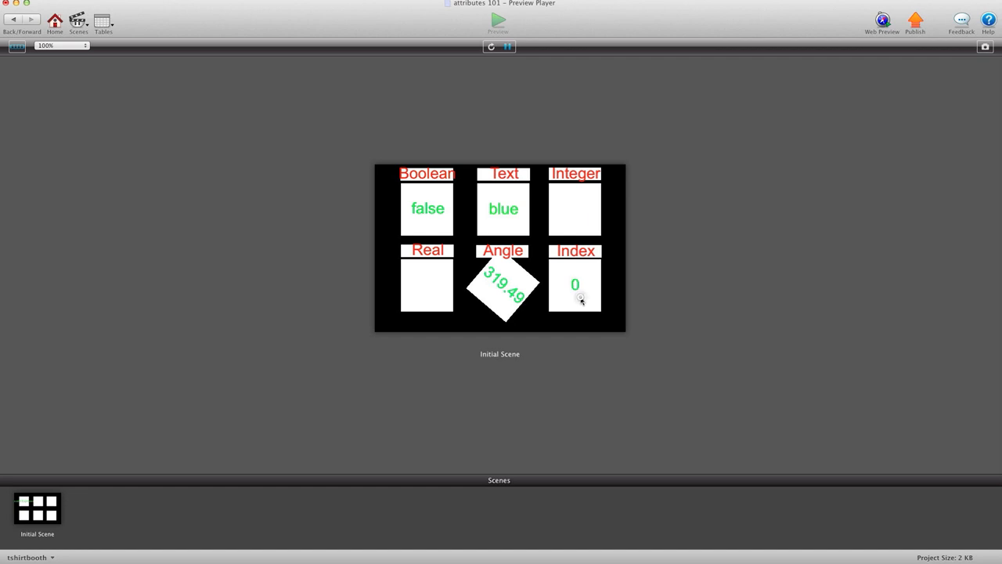